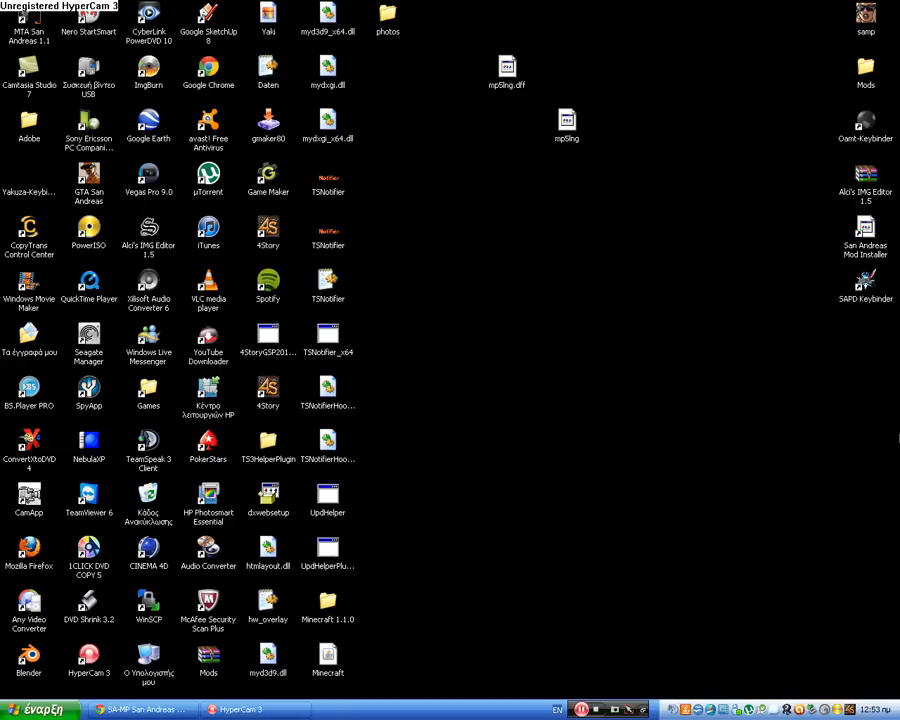
{"action": "mouse_move", "coordinate": [553, 363]}
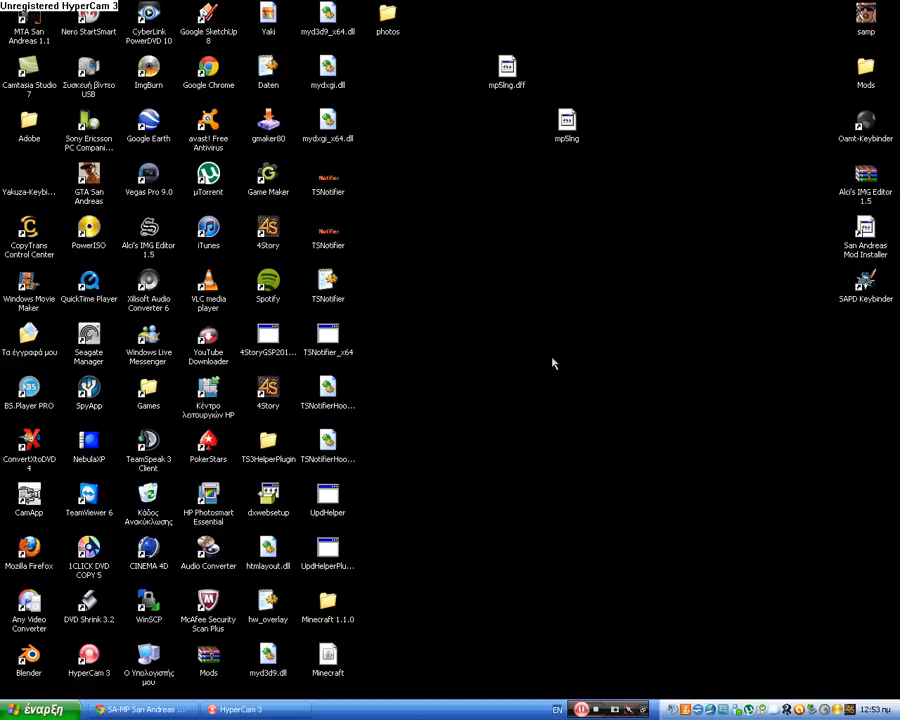
{"action": "mouse_move", "coordinate": [143, 709]}
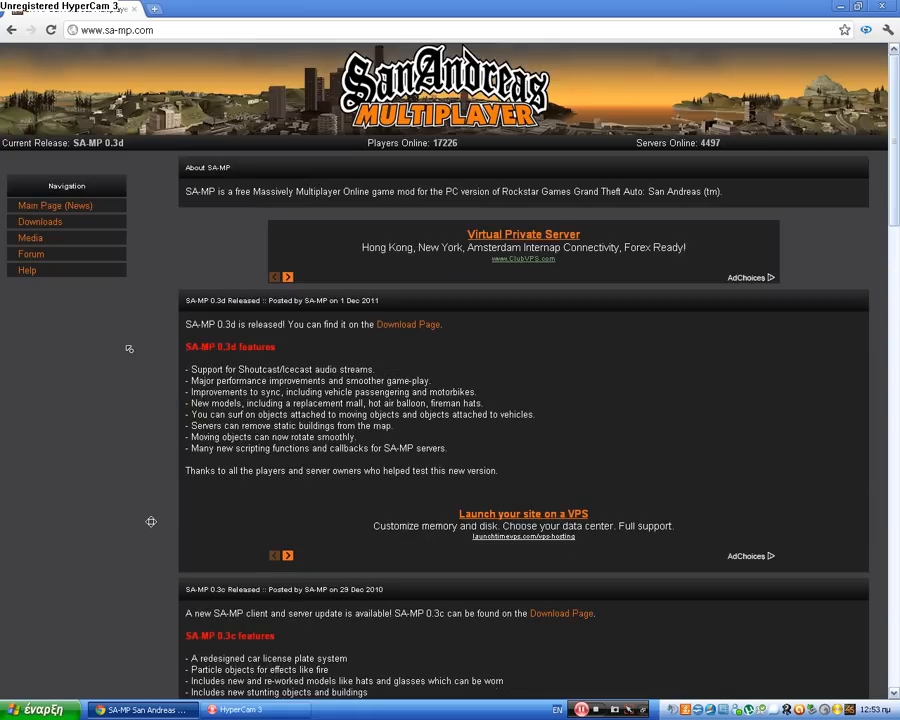
{"action": "scroll", "scroll_direction": "down", "scroll_amount": 3}
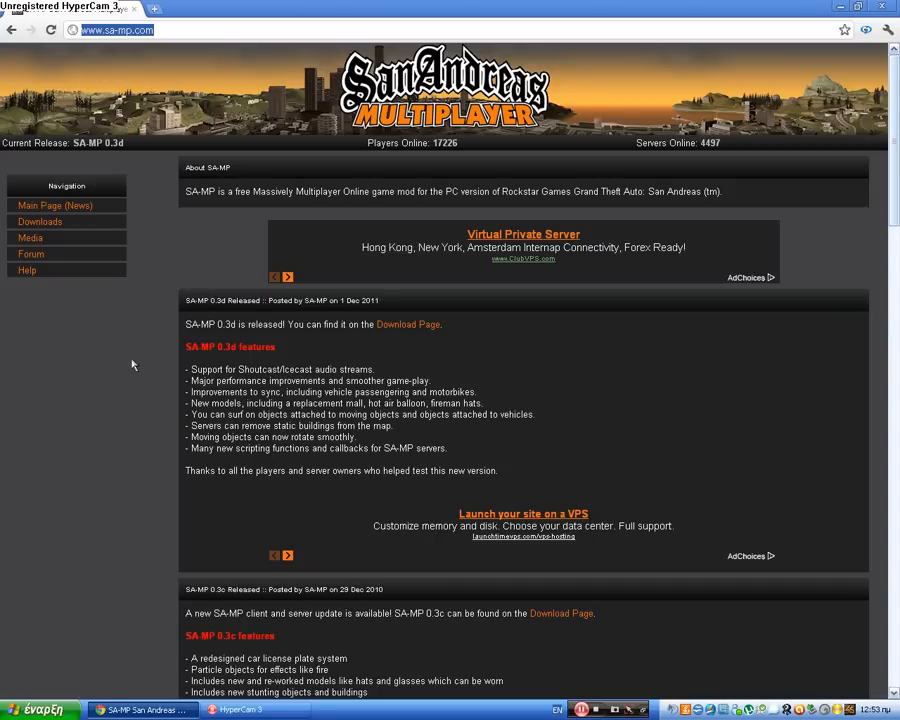
{"action": "mouse_move", "coordinate": [167, 248]}
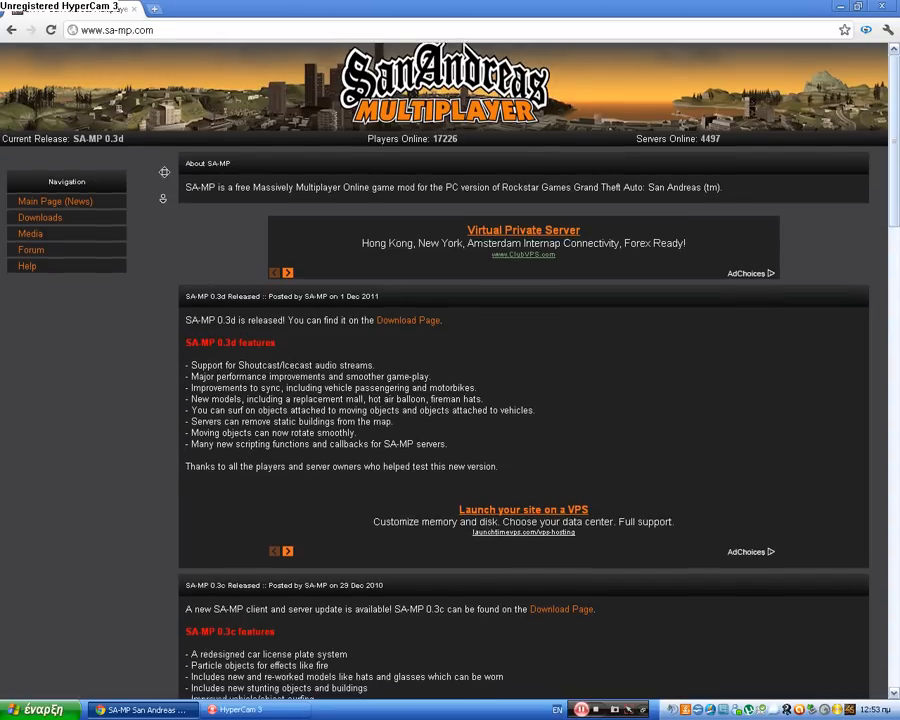
{"action": "scroll", "scroll_direction": "down", "scroll_amount": 3}
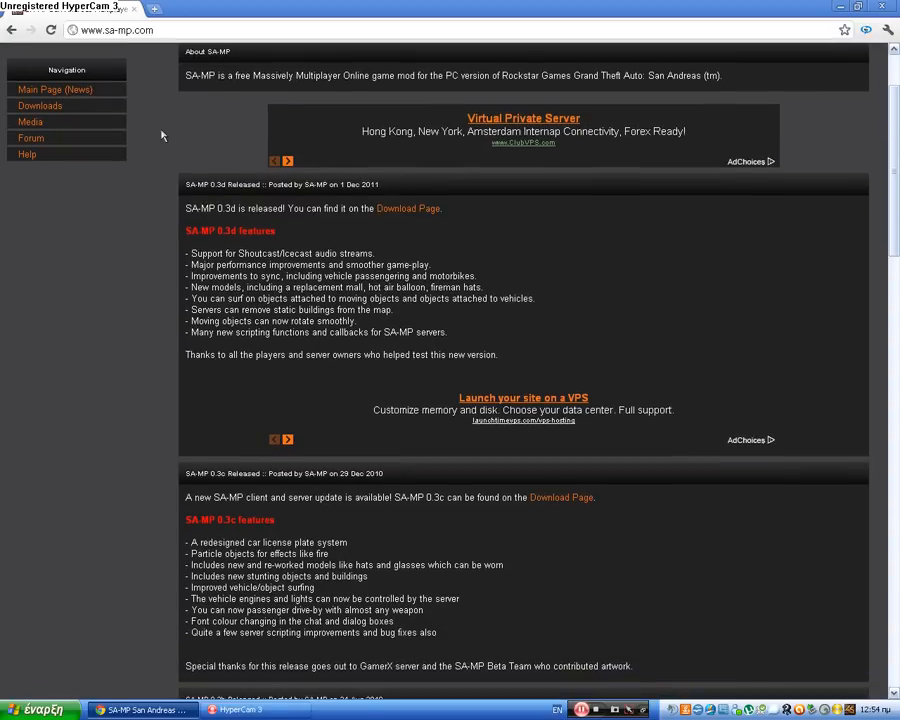
{"action": "mouse_move", "coordinate": [155, 138]}
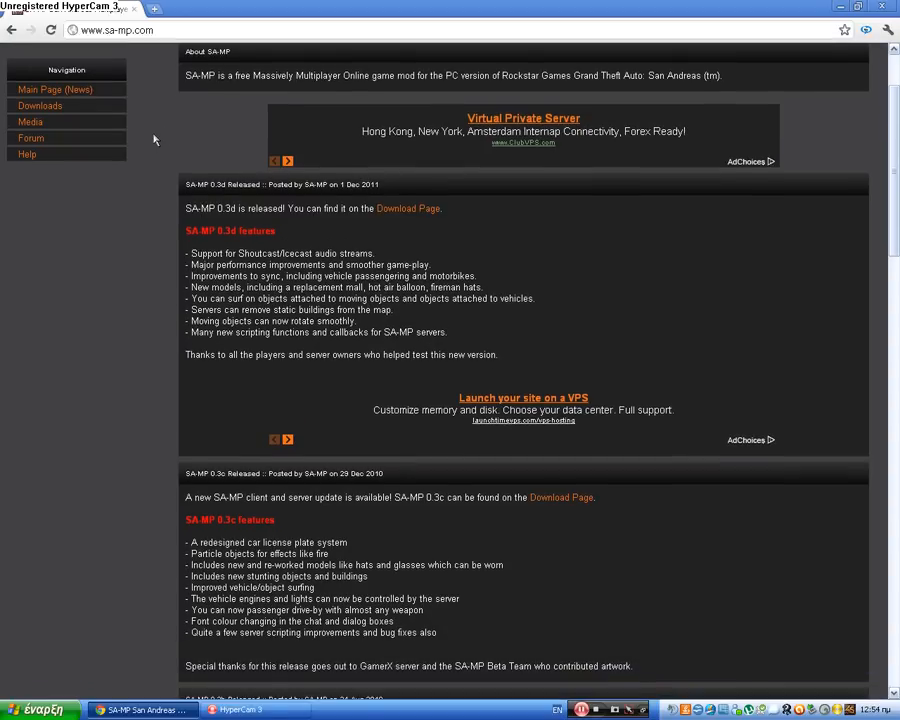
{"action": "scroll", "scroll_direction": "down", "scroll_amount": 3}
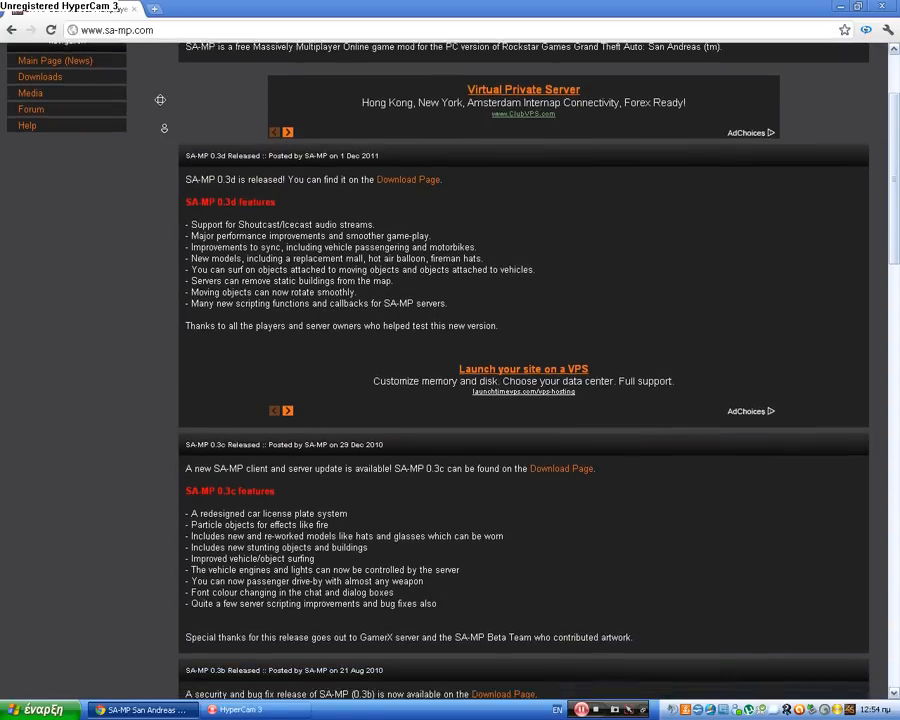
{"action": "scroll", "scroll_direction": "down", "scroll_amount": 3}
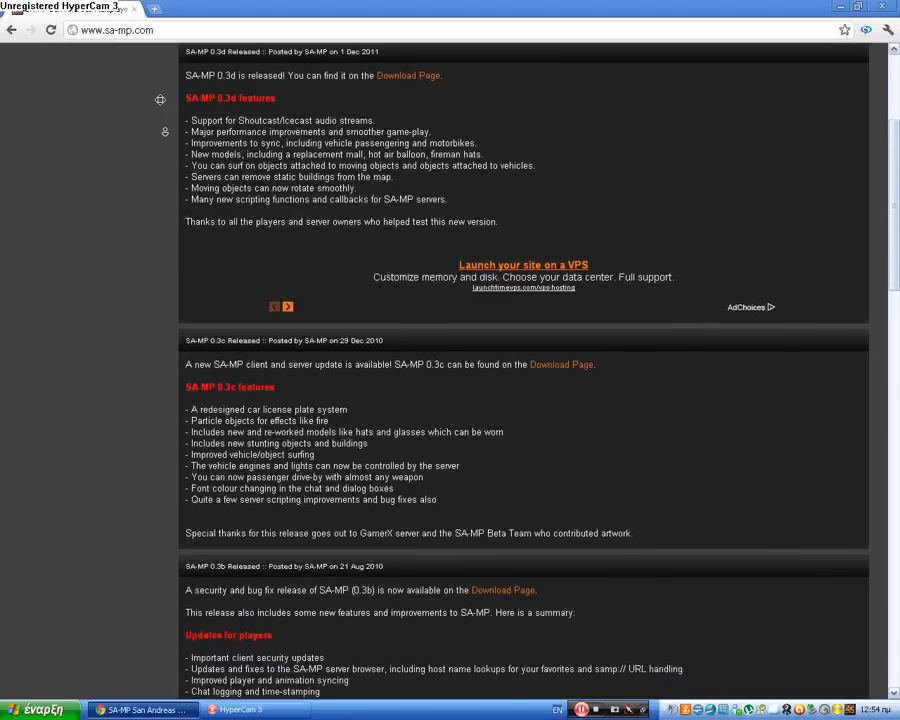
{"action": "scroll", "scroll_direction": "down", "scroll_amount": 3}
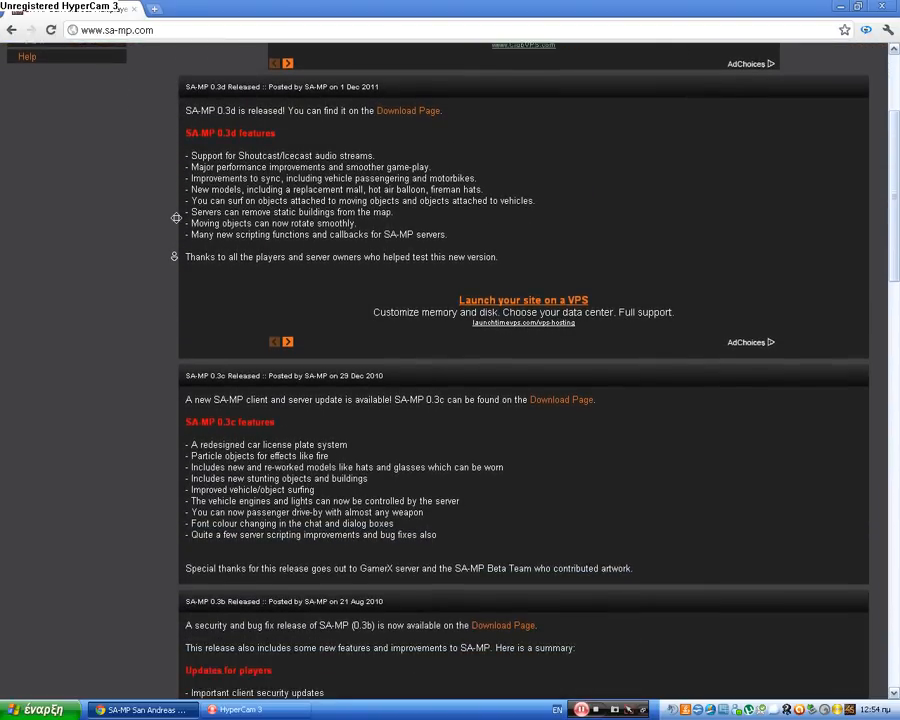
{"action": "scroll", "scroll_direction": "down", "scroll_amount": 3}
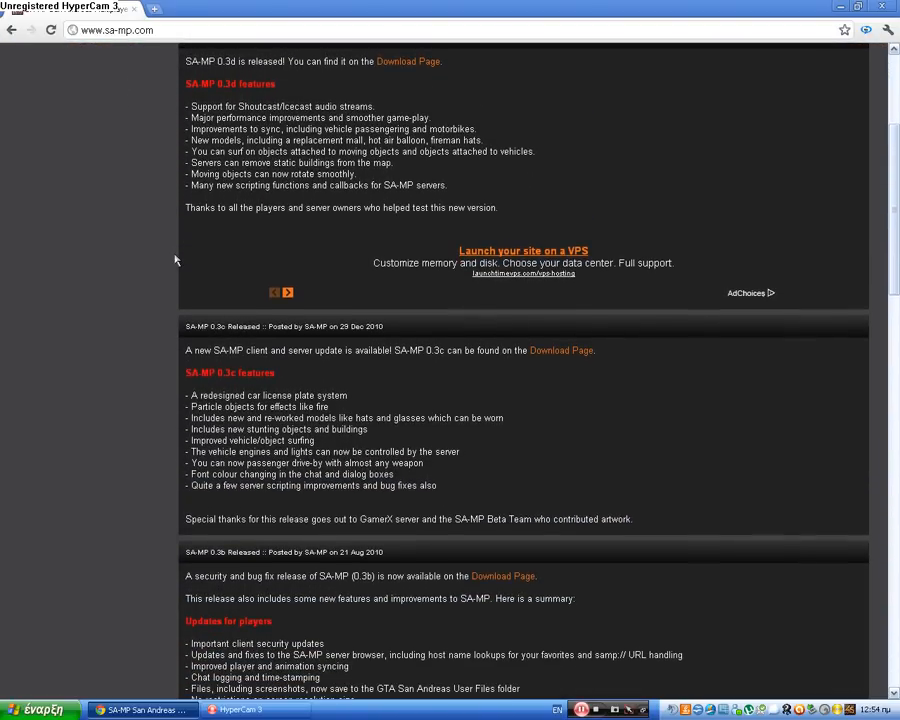
{"action": "scroll", "scroll_direction": "up", "scroll_amount": 3}
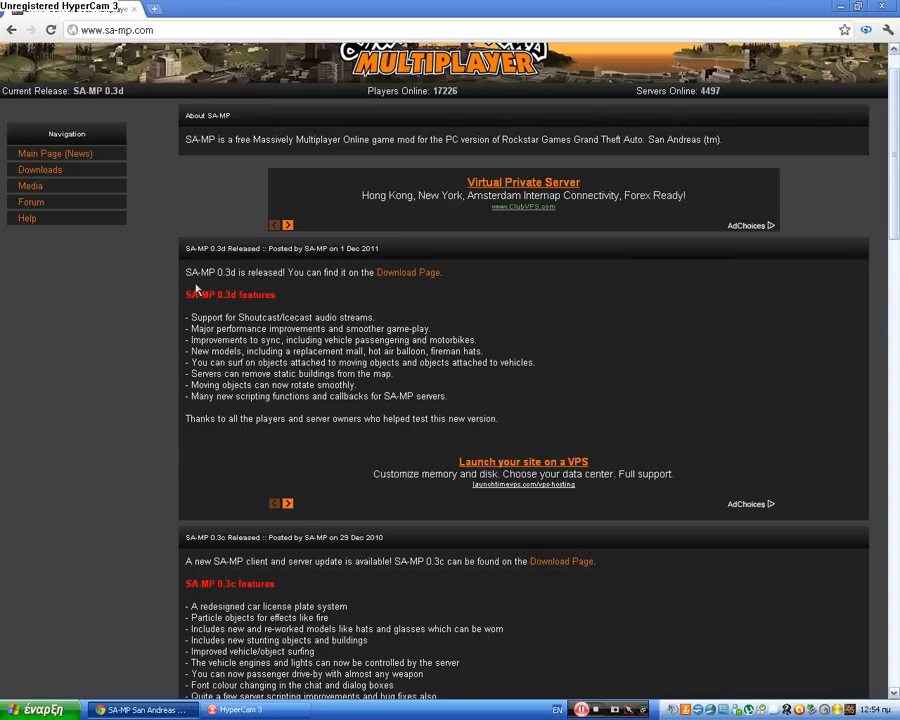
{"action": "mouse_move", "coordinate": [146, 126]}
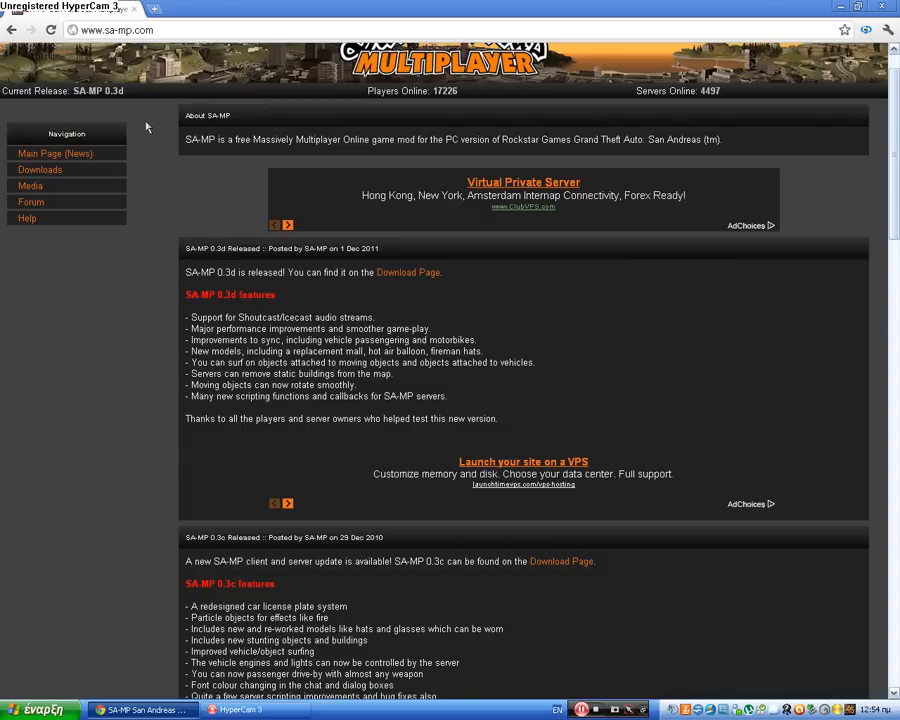
{"action": "scroll", "scroll_direction": "down", "scroll_amount": 3}
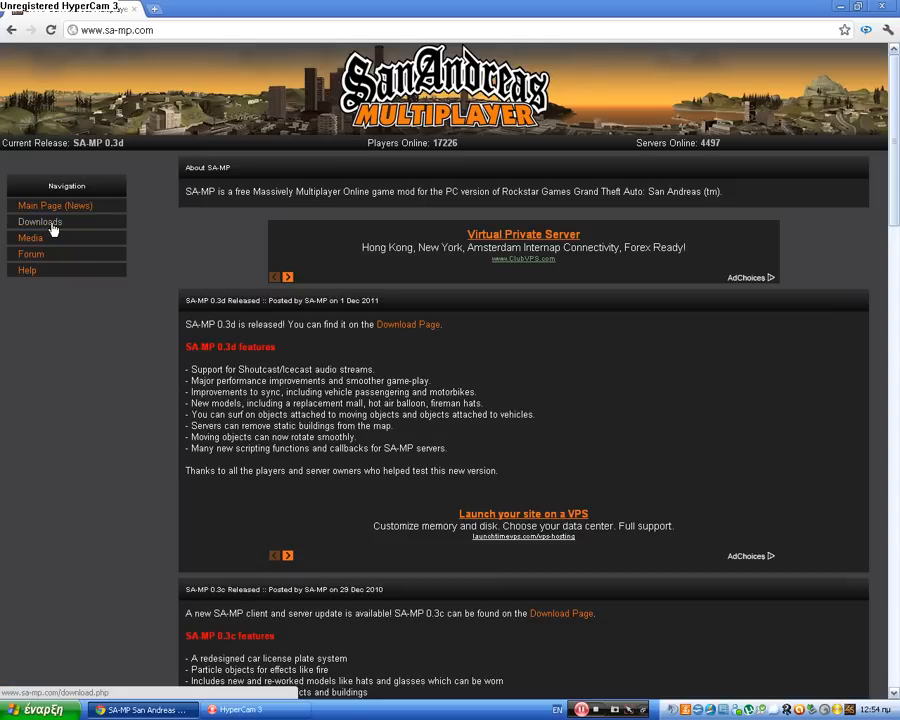
Step: Go to the Downloads page and fetch the SA-MP 0.3d R2 client from the SA-MP Team mirror
{"action": "left_click", "coordinate": [40, 221]}
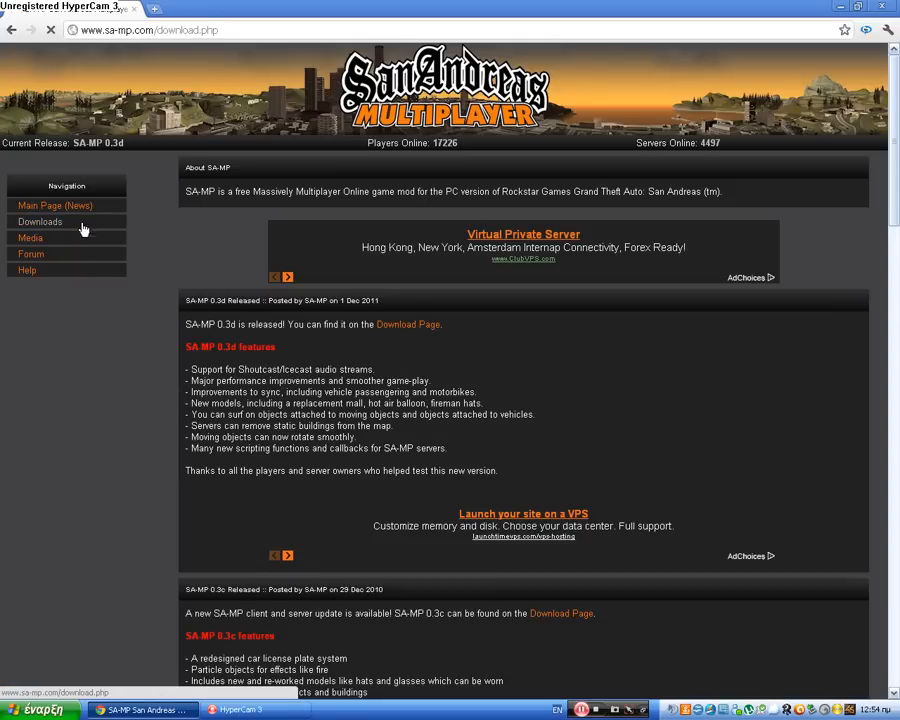
{"action": "left_click", "coordinate": [40, 221]}
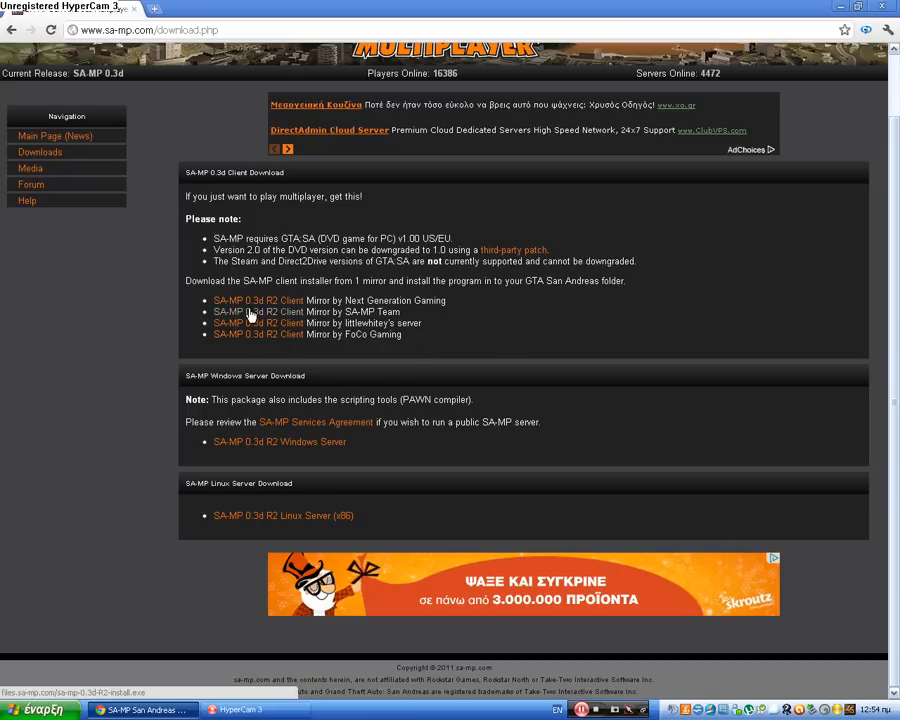
{"action": "left_click", "coordinate": [256, 300]}
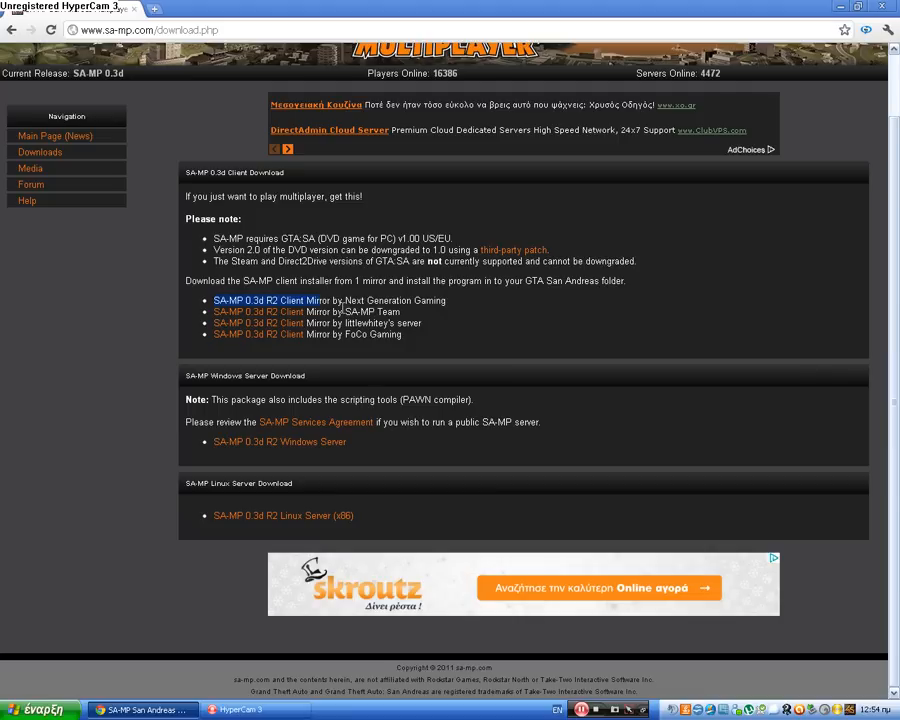
{"action": "mouse_move", "coordinate": [357, 300]}
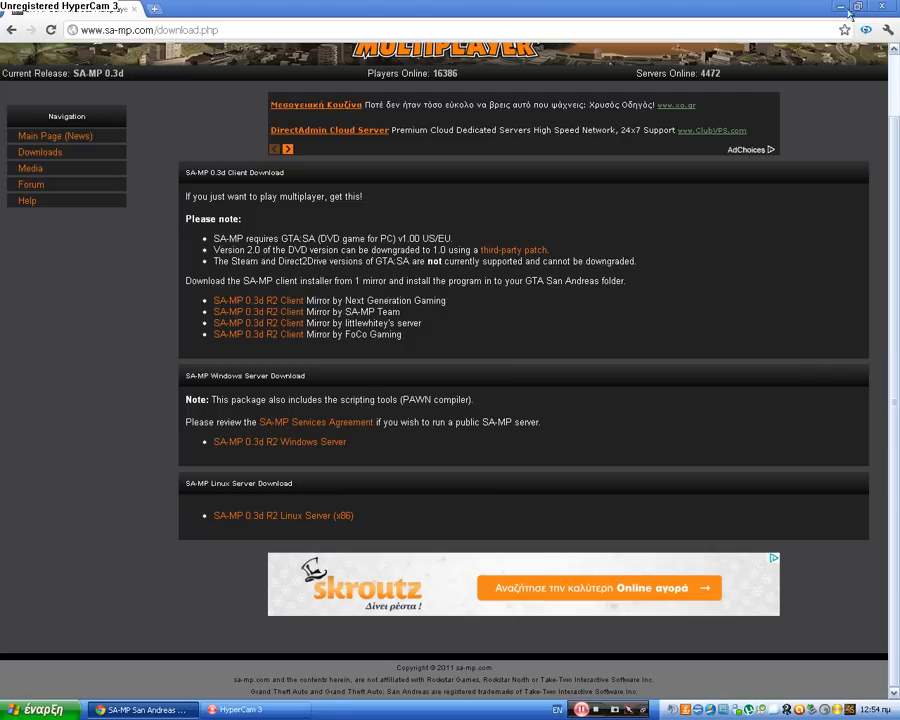
{"action": "mouse_move", "coordinate": [510, 237]}
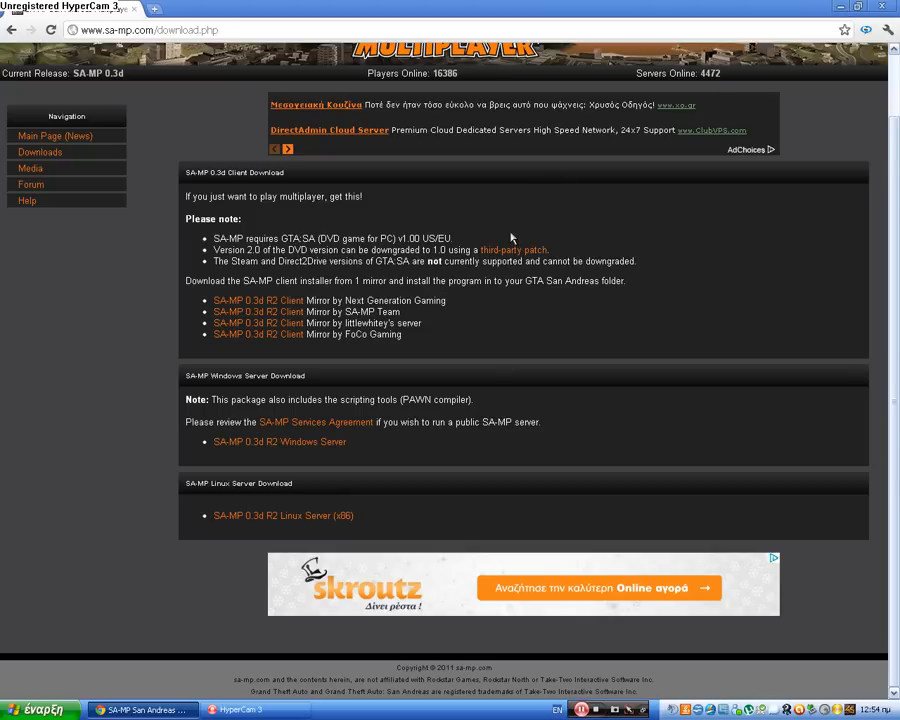
{"action": "mouse_move", "coordinate": [584, 534]}
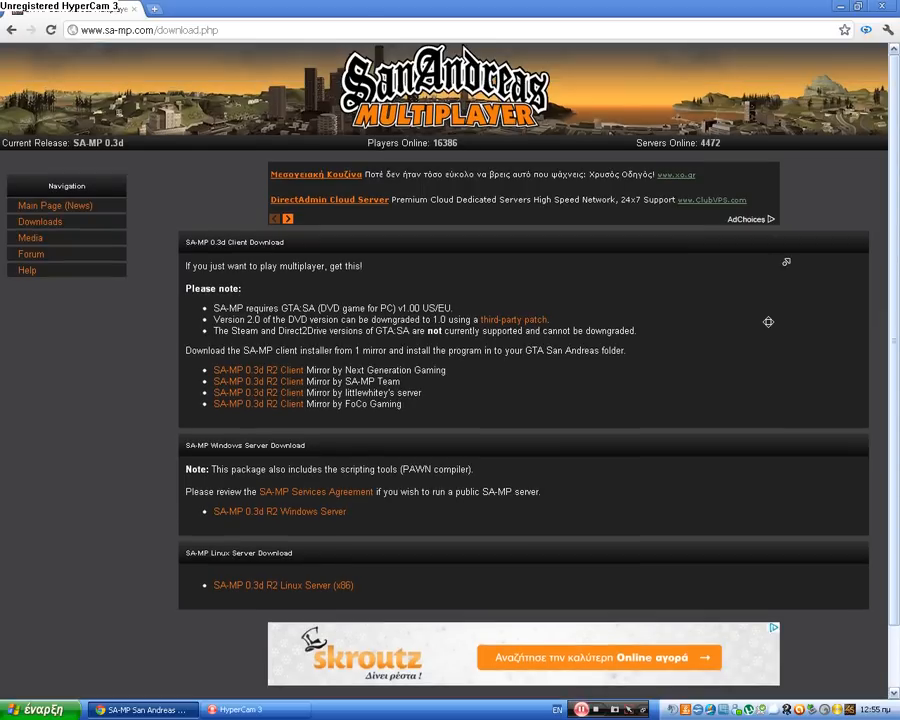
{"action": "mouse_move", "coordinate": [803, 233]}
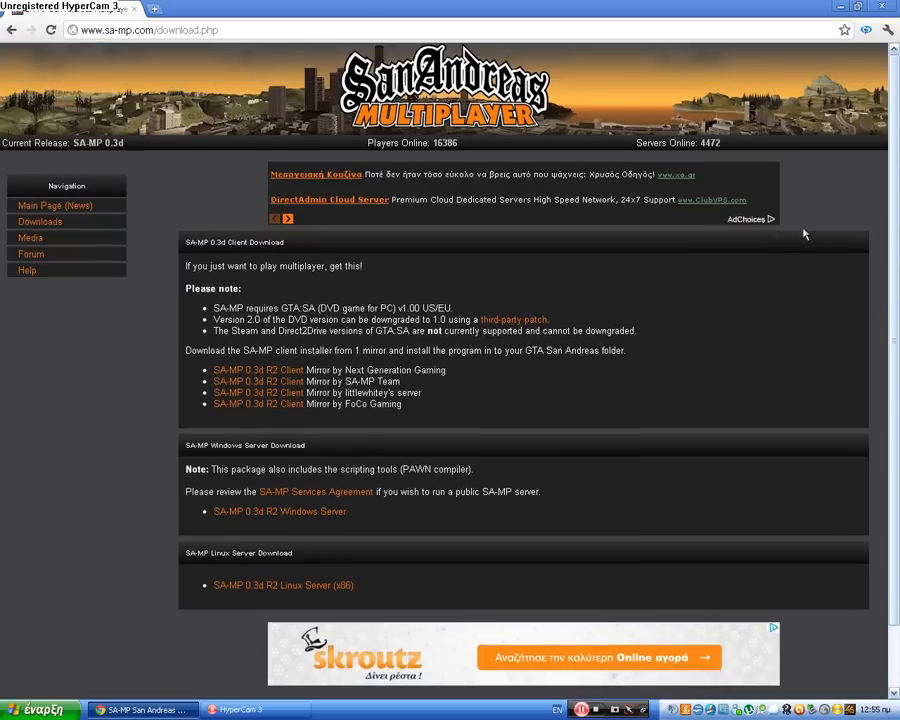
{"action": "scroll", "scroll_direction": "down", "scroll_amount": 3}
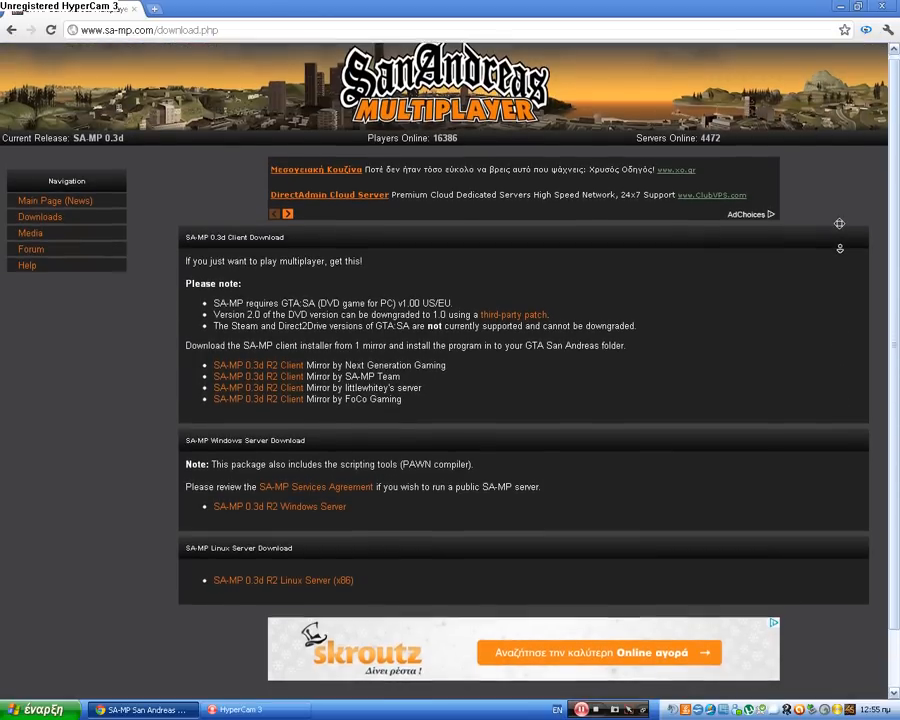
{"action": "scroll", "scroll_direction": "down", "scroll_amount": 3}
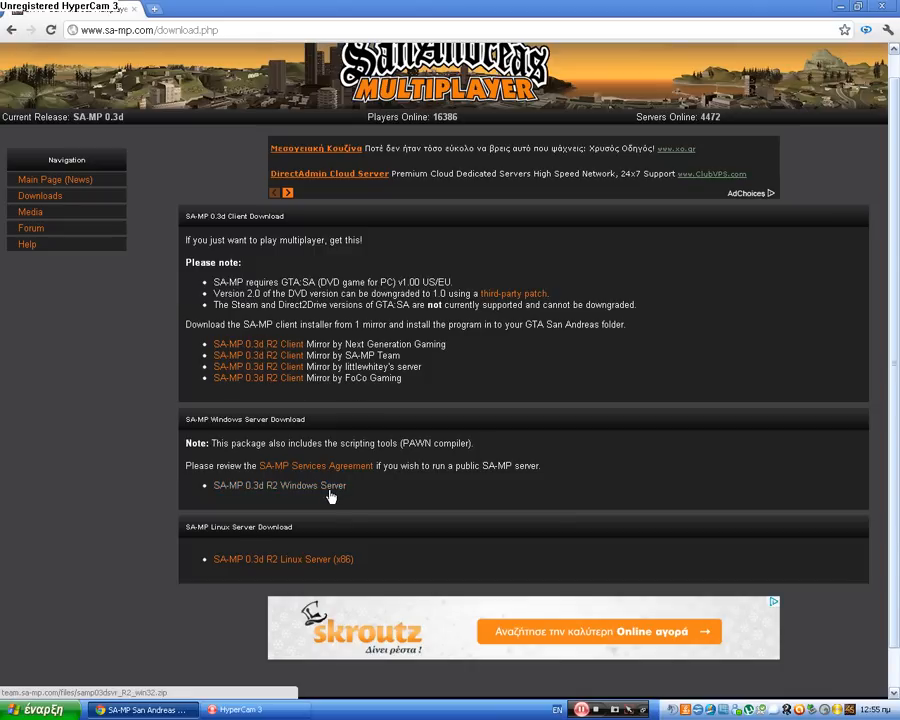
Step: Open the 0.3d R2 Windows Server zip in WinRAR, then close the archive
{"action": "left_click", "coordinate": [279, 485]}
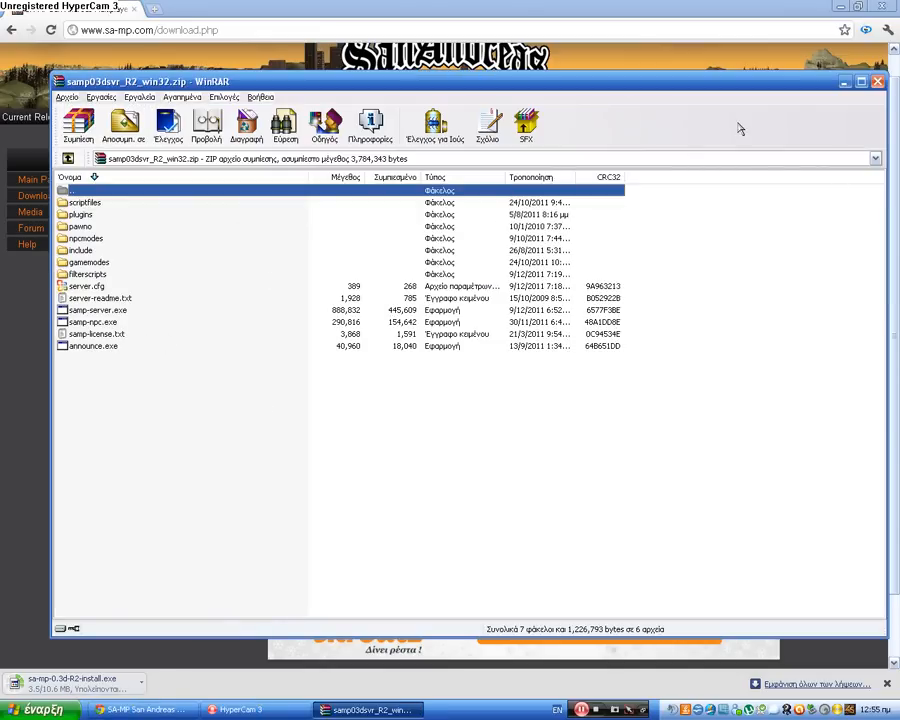
{"action": "left_click", "coordinate": [877, 81]}
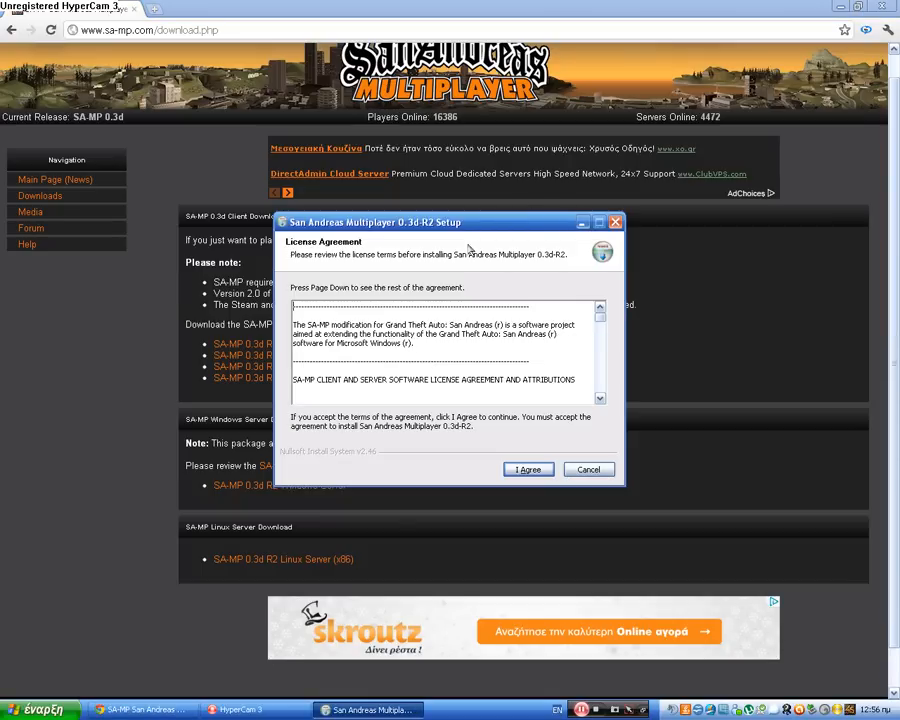
Step: Accept the license and install SA-MP into C:\Program Files\Rockstar Games\GTA San Andreas
{"action": "left_click", "coordinate": [528, 469]}
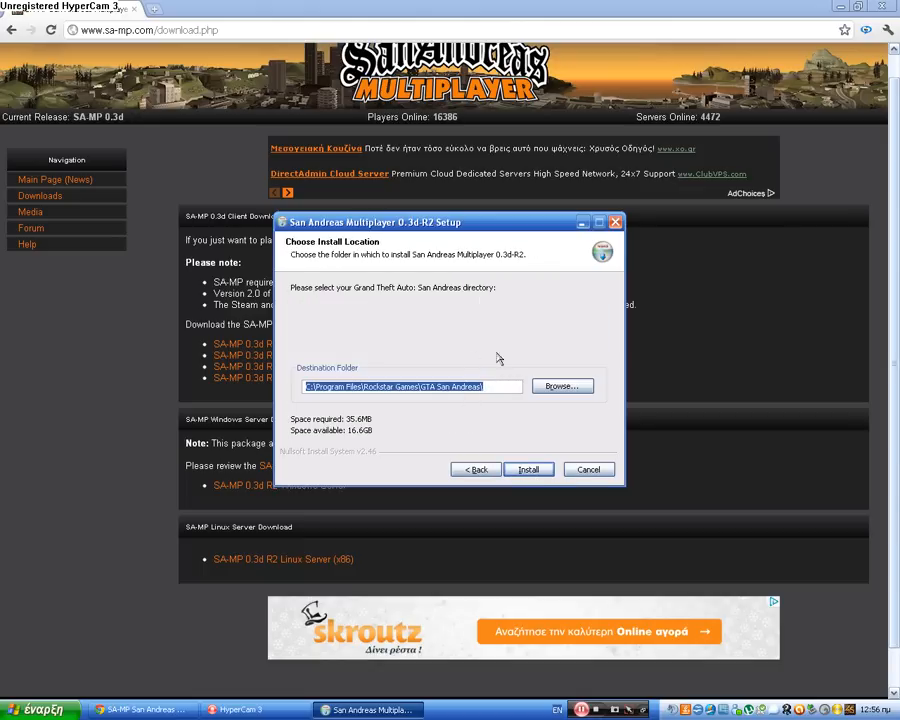
{"action": "mouse_move", "coordinate": [487, 357]}
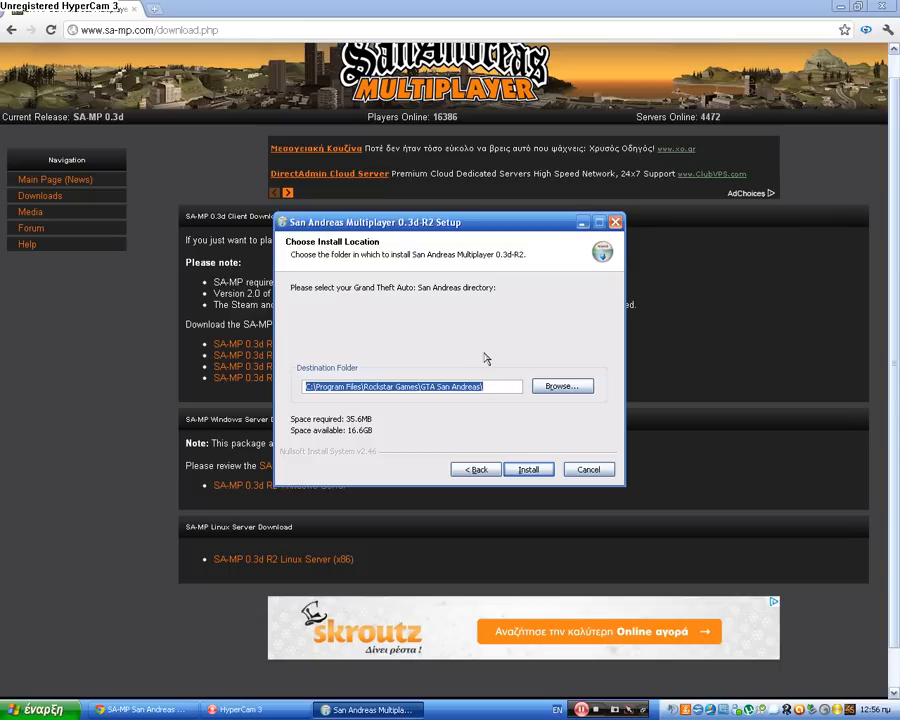
{"action": "mouse_move", "coordinate": [518, 358]}
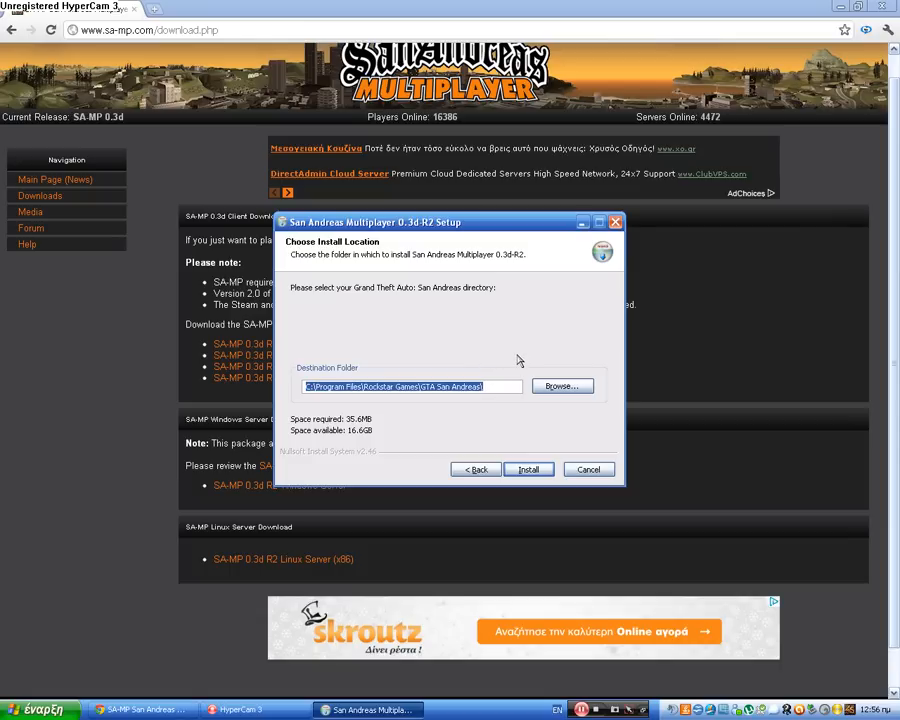
{"action": "mouse_move", "coordinate": [497, 385]}
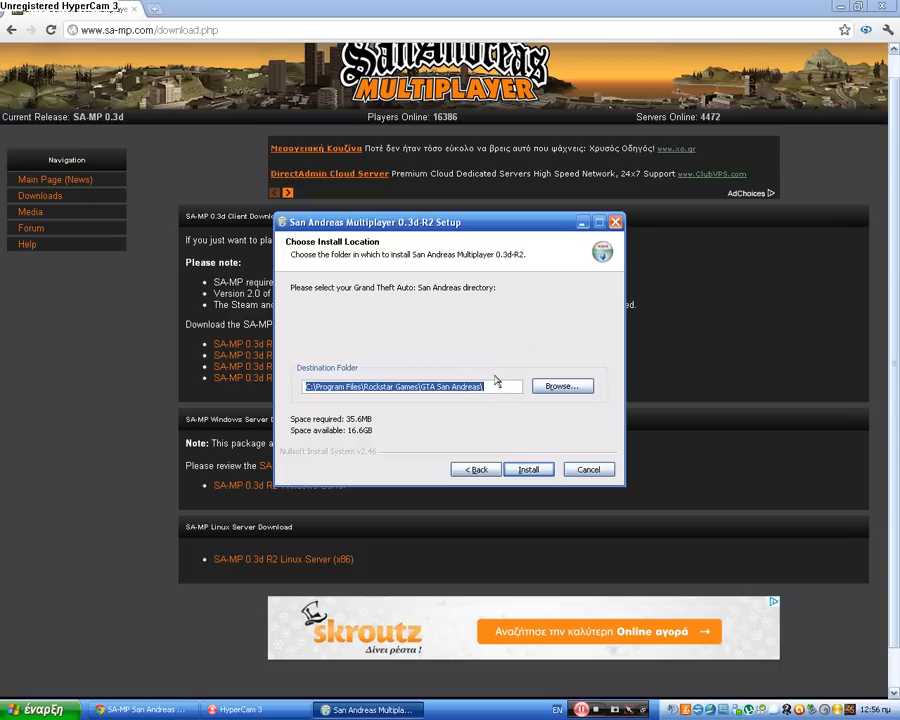
{"action": "mouse_move", "coordinate": [505, 370]}
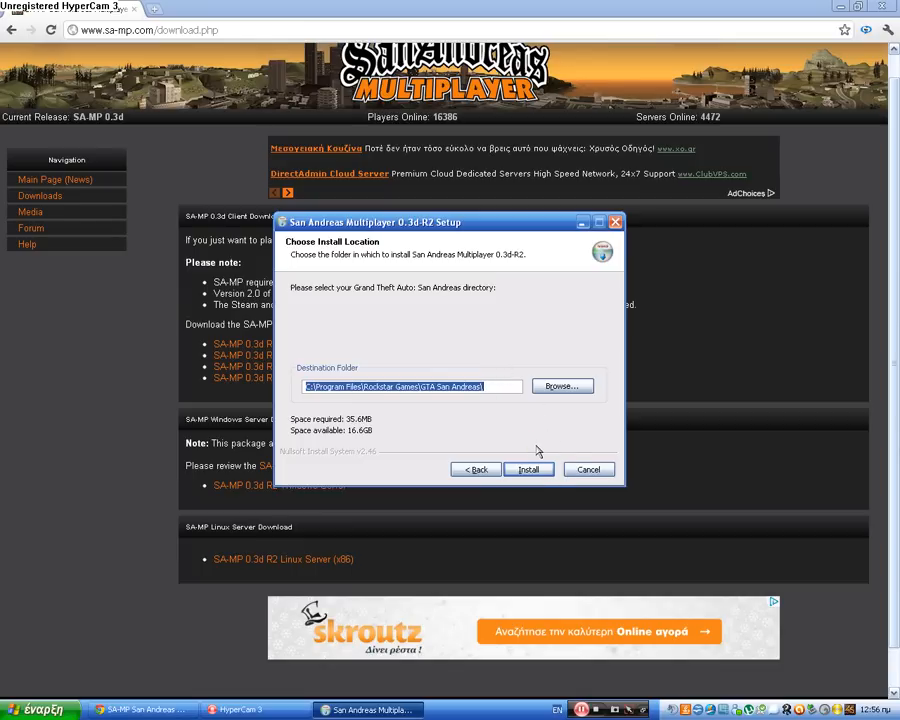
{"action": "left_click", "coordinate": [527, 469]}
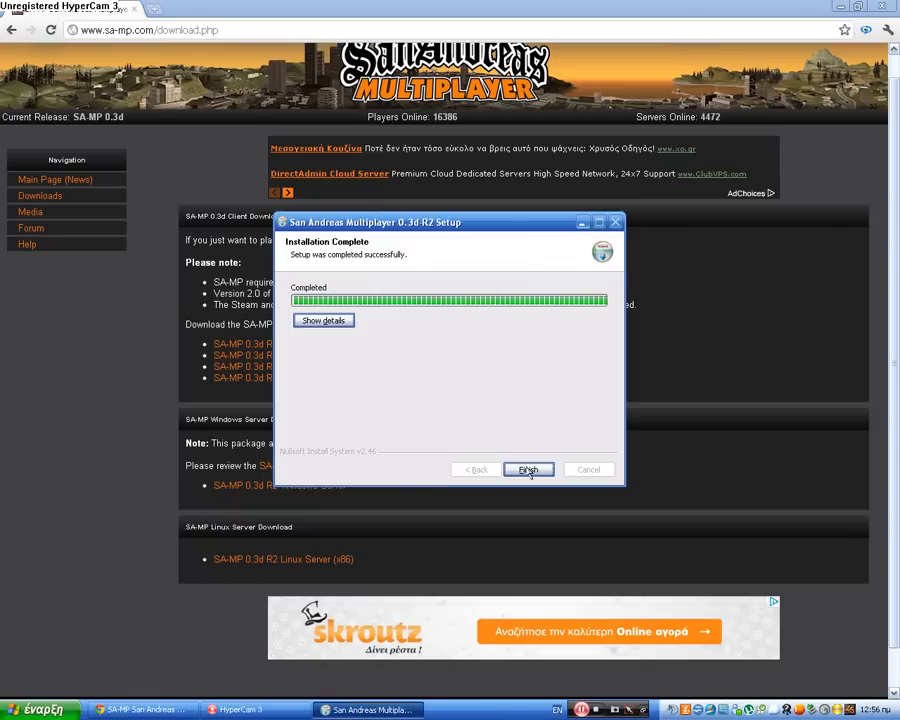
Step: Finish the installer, minimize the browser and close the SA-MP 0.3d client window
{"action": "left_click", "coordinate": [528, 469]}
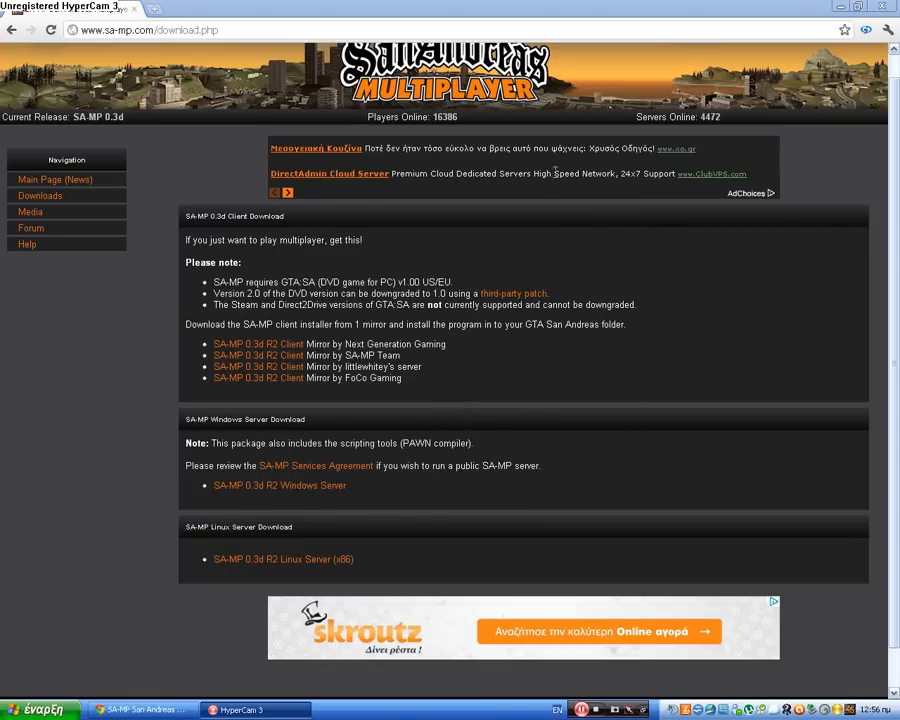
{"action": "left_click", "coordinate": [858, 6]}
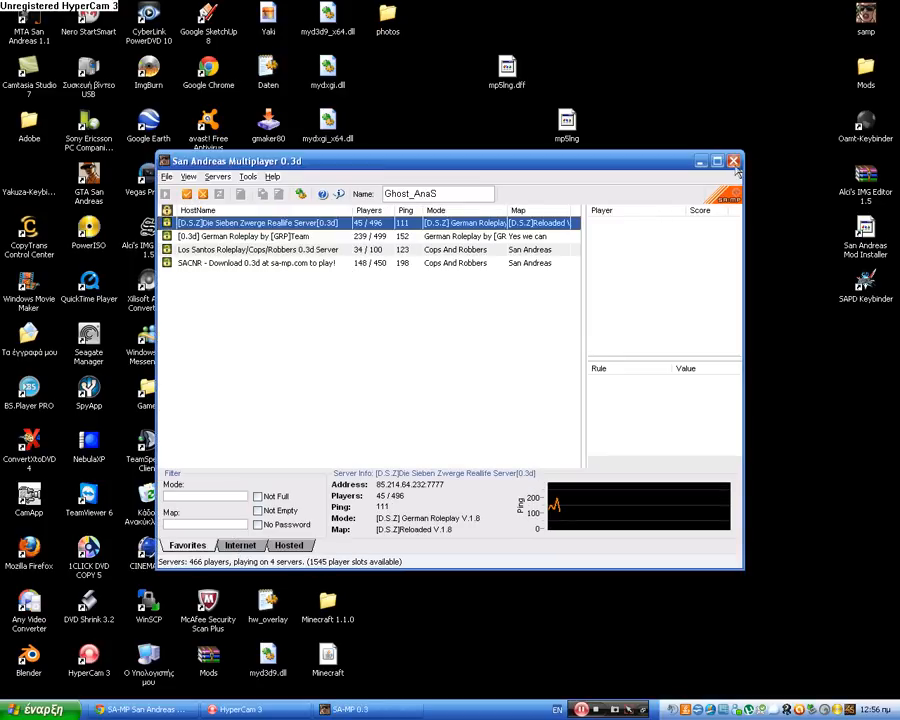
{"action": "left_click", "coordinate": [732, 161]}
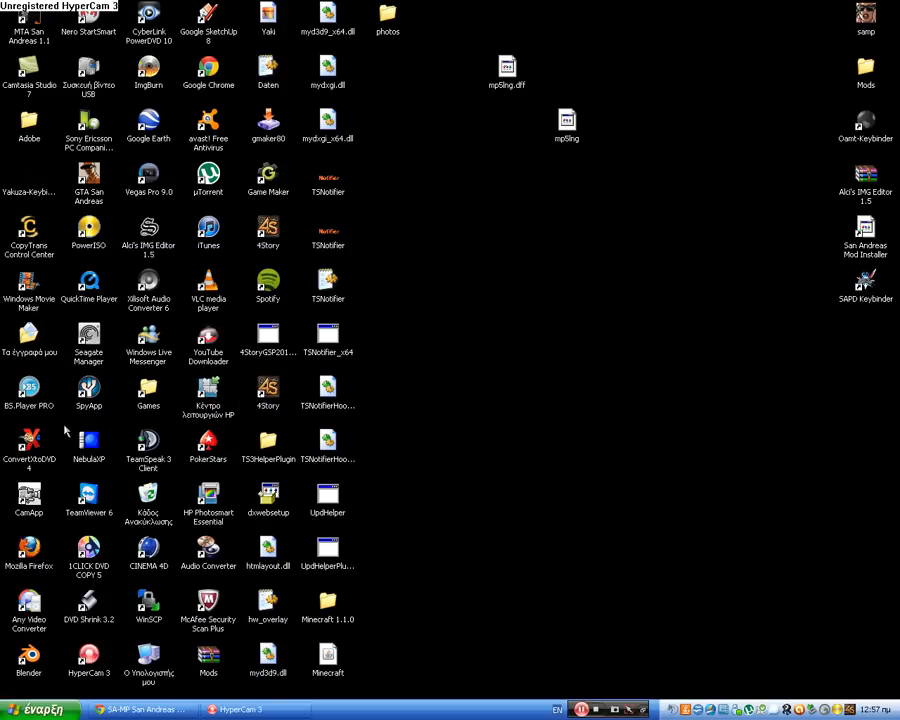
{"action": "mouse_move", "coordinate": [135, 518]}
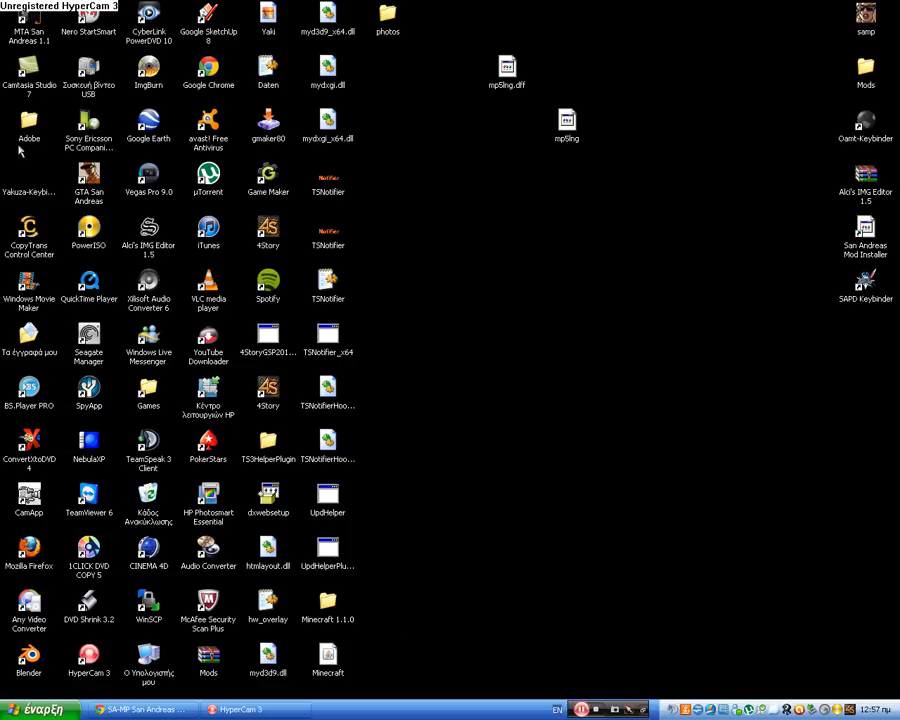
Step: Open My Computer from the Start menu to show the drives
{"action": "left_click", "coordinate": [30, 709]}
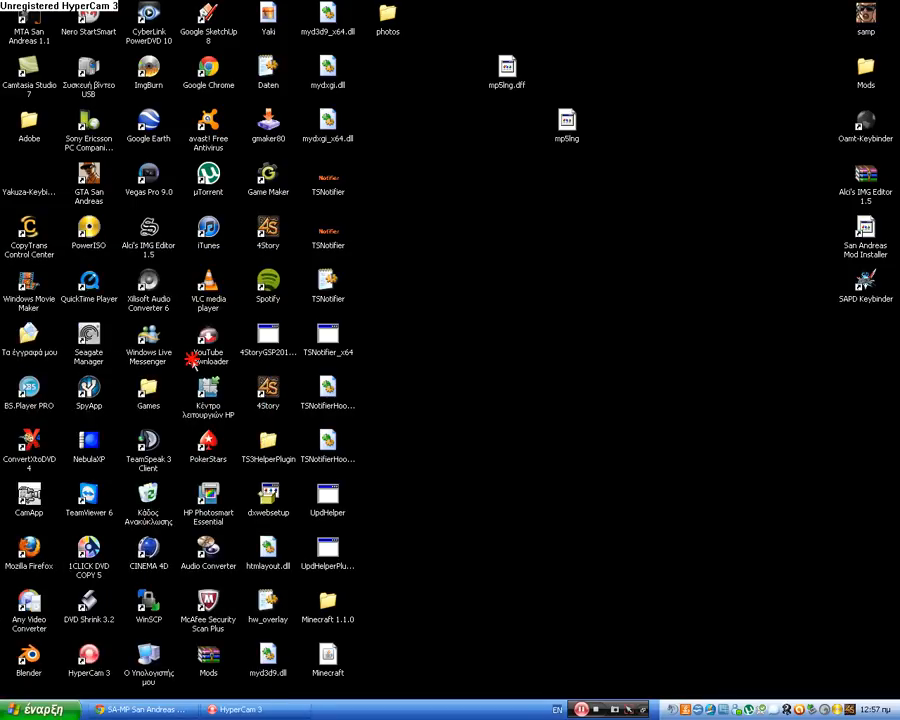
{"action": "left_click", "coordinate": [30, 709]}
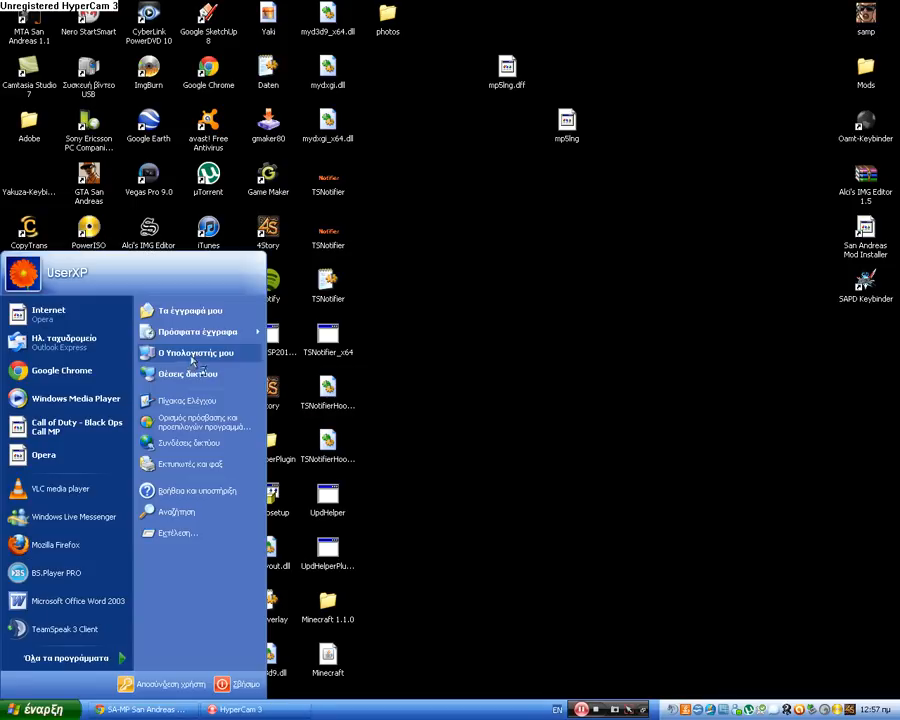
{"action": "left_click", "coordinate": [197, 352]}
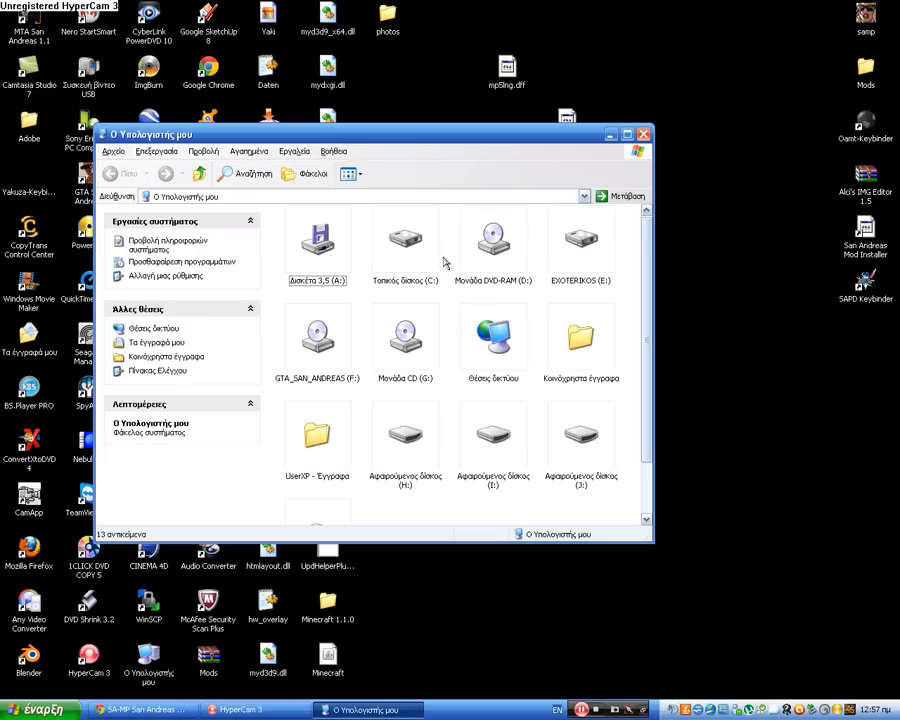
Step: Browse C:\Program Files\Rockstar Games\GTA San Andreas, find samp.exe and start the SA-MP client
{"action": "double_click", "coordinate": [405, 245]}
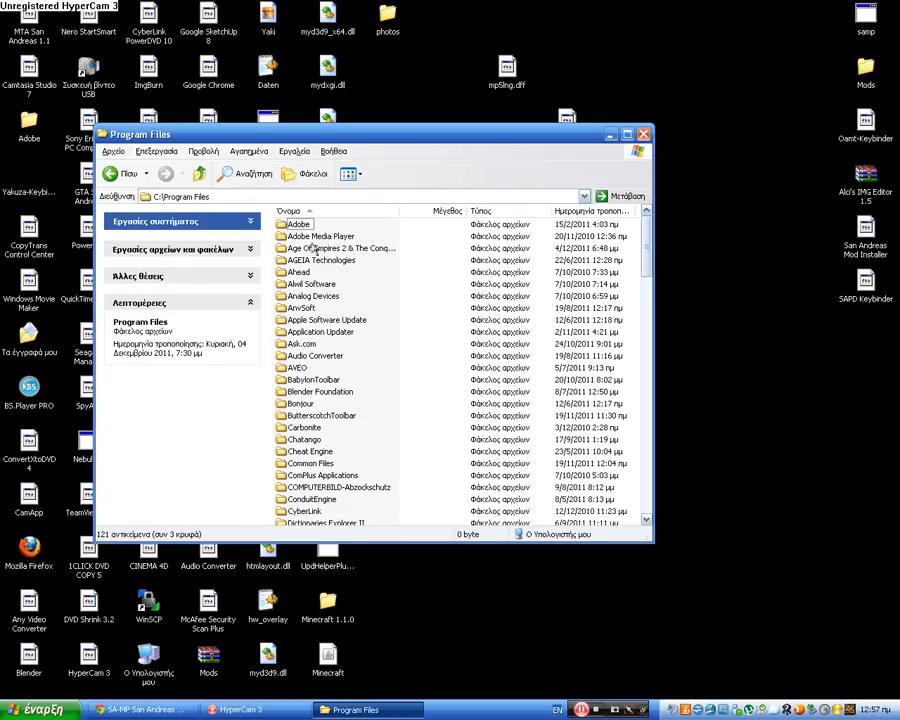
{"action": "scroll", "scroll_direction": "down", "scroll_amount": 3}
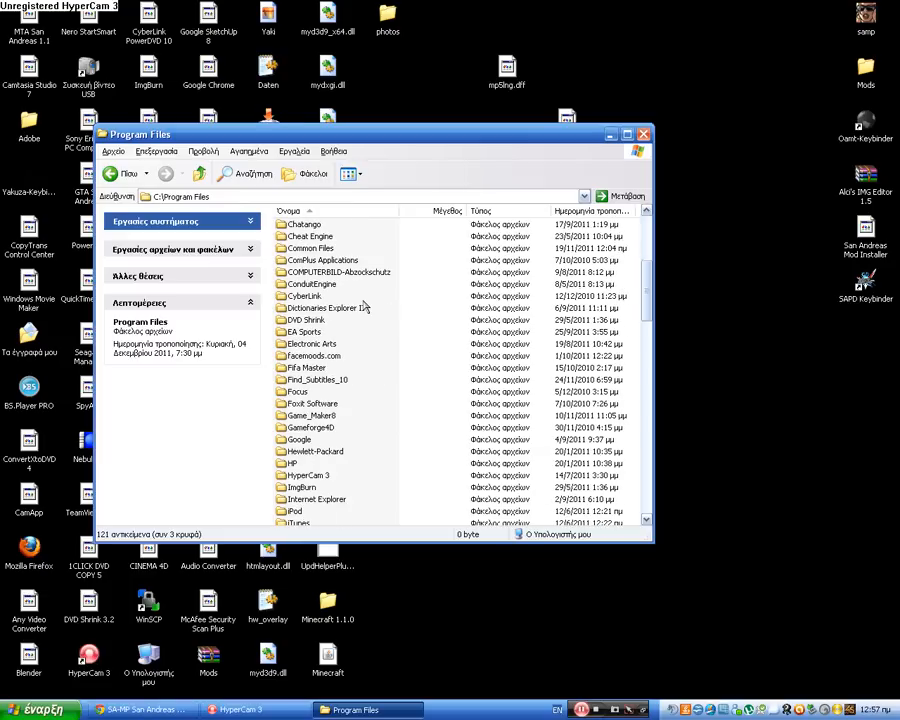
{"action": "scroll", "scroll_direction": "down", "scroll_amount": 3}
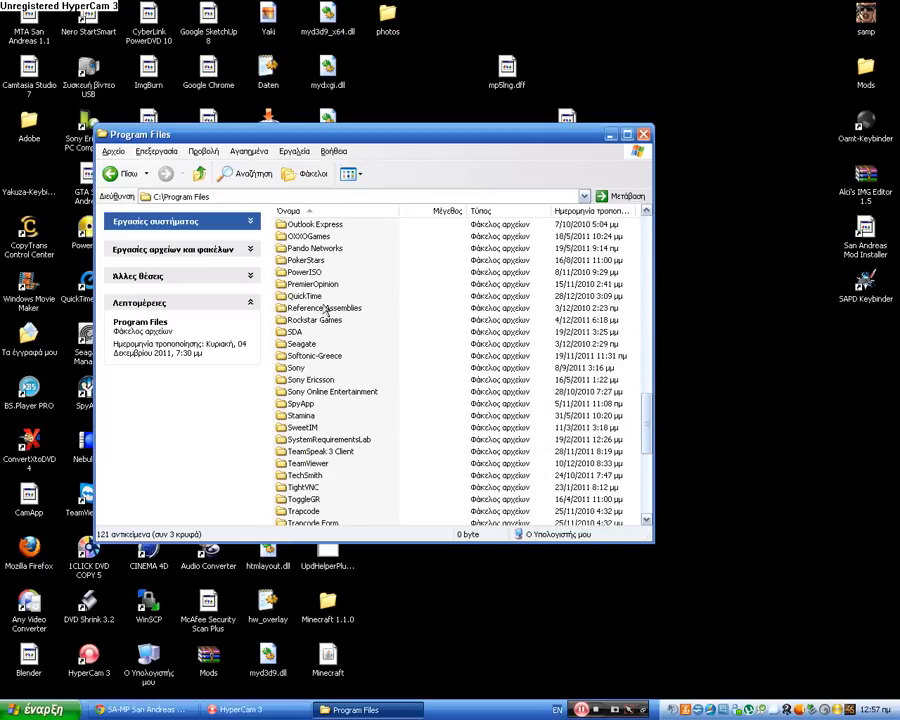
{"action": "double_click", "coordinate": [315, 319]}
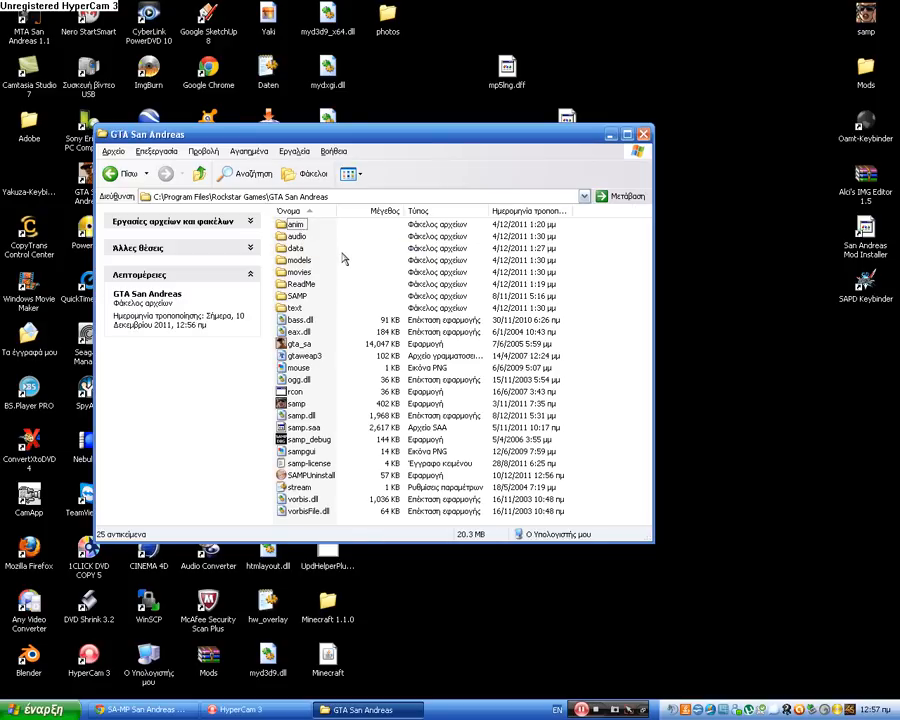
{"action": "mouse_move", "coordinate": [296, 415]}
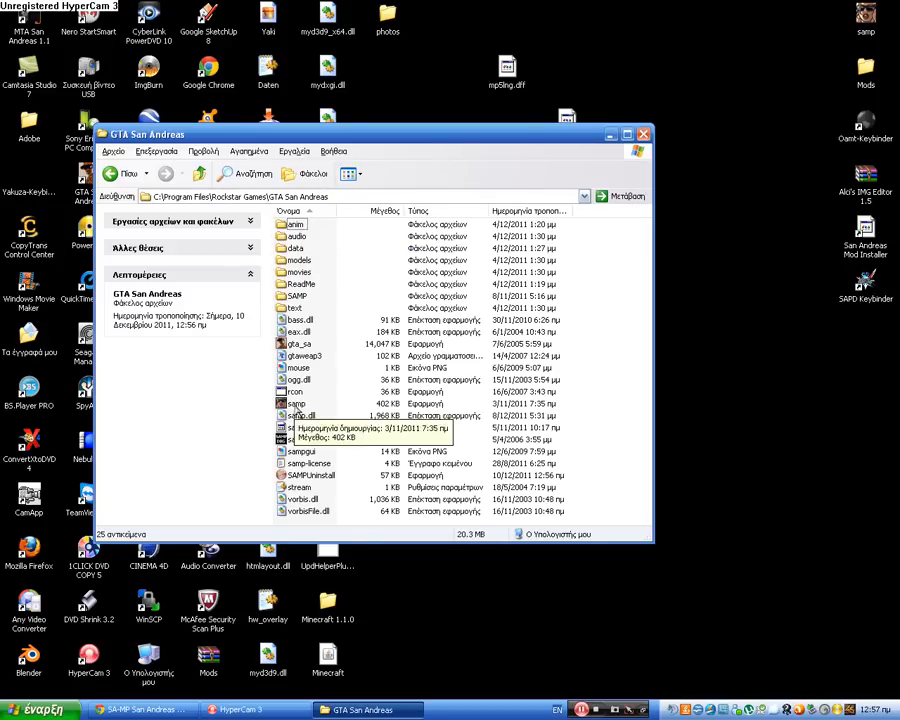
{"action": "left_click", "coordinate": [296, 403]}
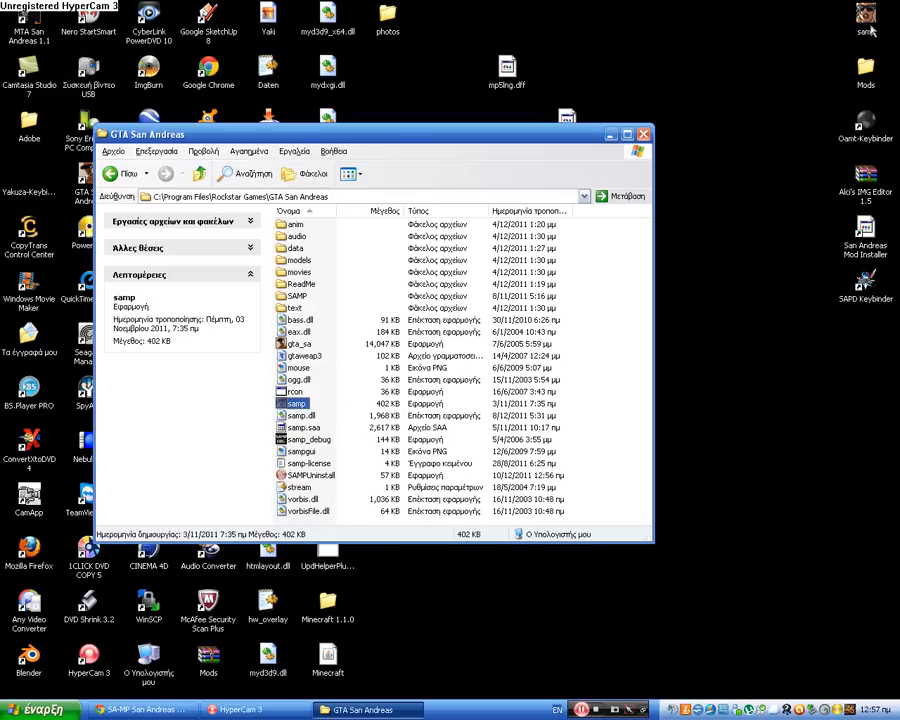
{"action": "left_click", "coordinate": [643, 134]}
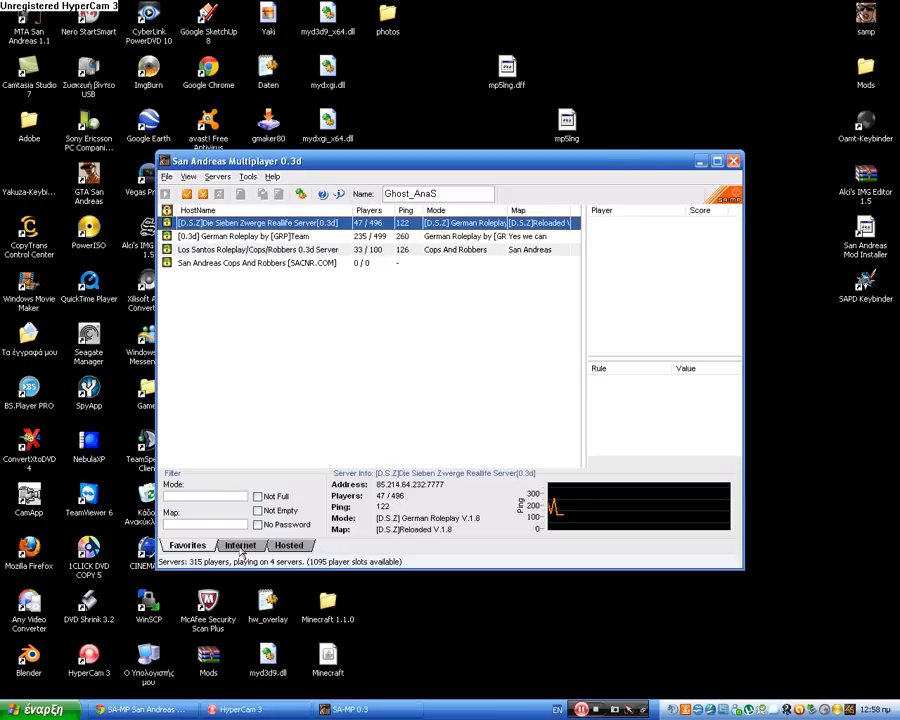
Step: Switch the server browser to the Internet list instead of favourites
{"action": "left_click", "coordinate": [255, 263]}
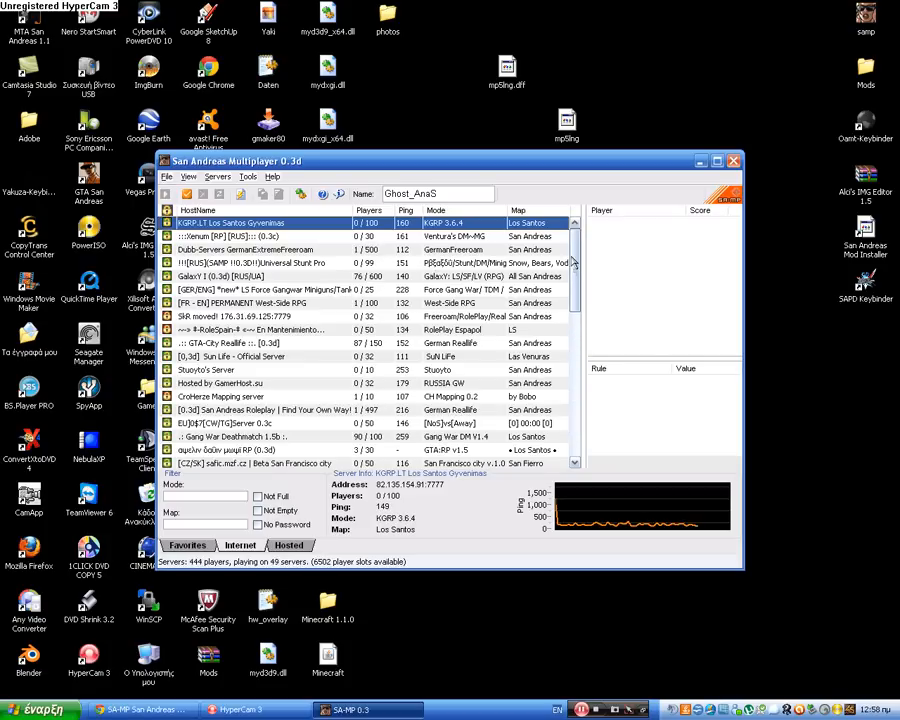
Step: Let the Internet list load and inspect a Gang War Deathmatch server, then return to favourites
{"action": "left_click", "coordinate": [250, 236]}
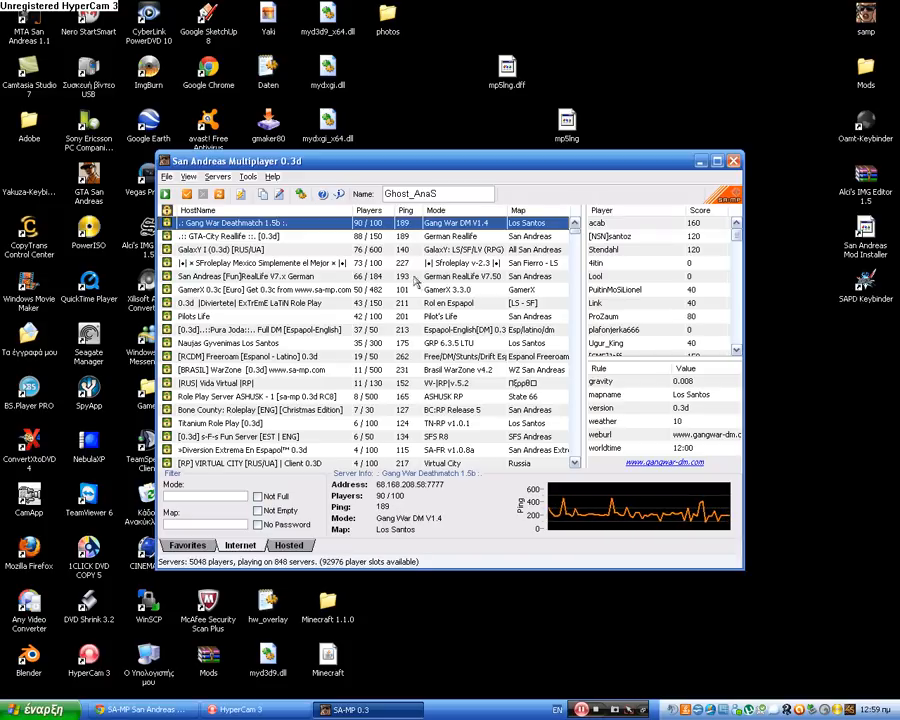
{"action": "left_click", "coordinate": [260, 236]}
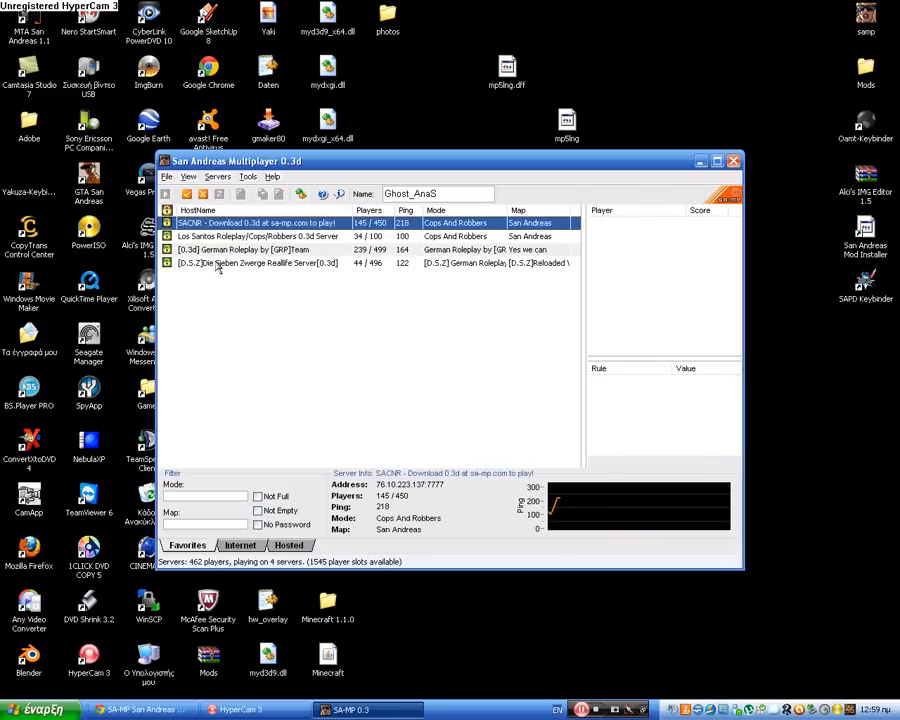
{"action": "mouse_move", "coordinate": [323, 321]}
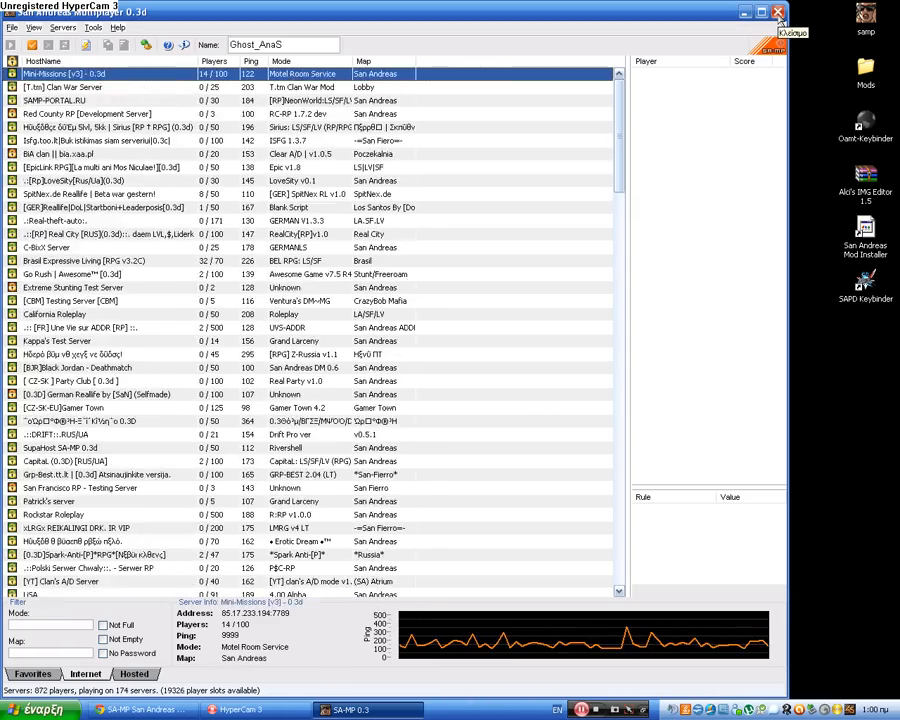
Step: Close the San Andreas Multiplayer client, returning to the desktop
{"action": "left_click", "coordinate": [778, 11]}
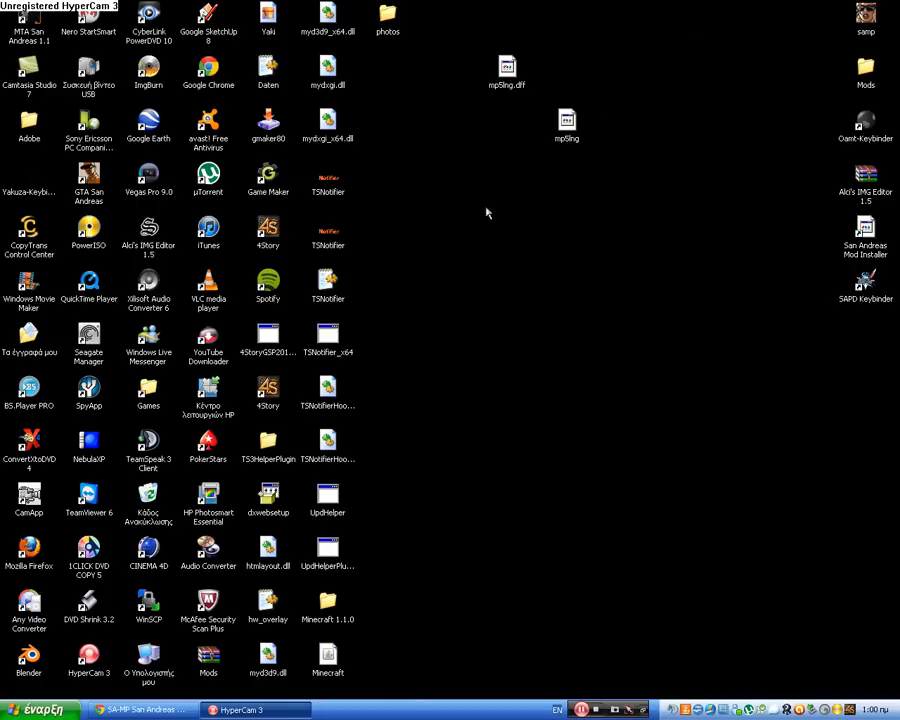
{"action": "mouse_move", "coordinate": [747, 243]}
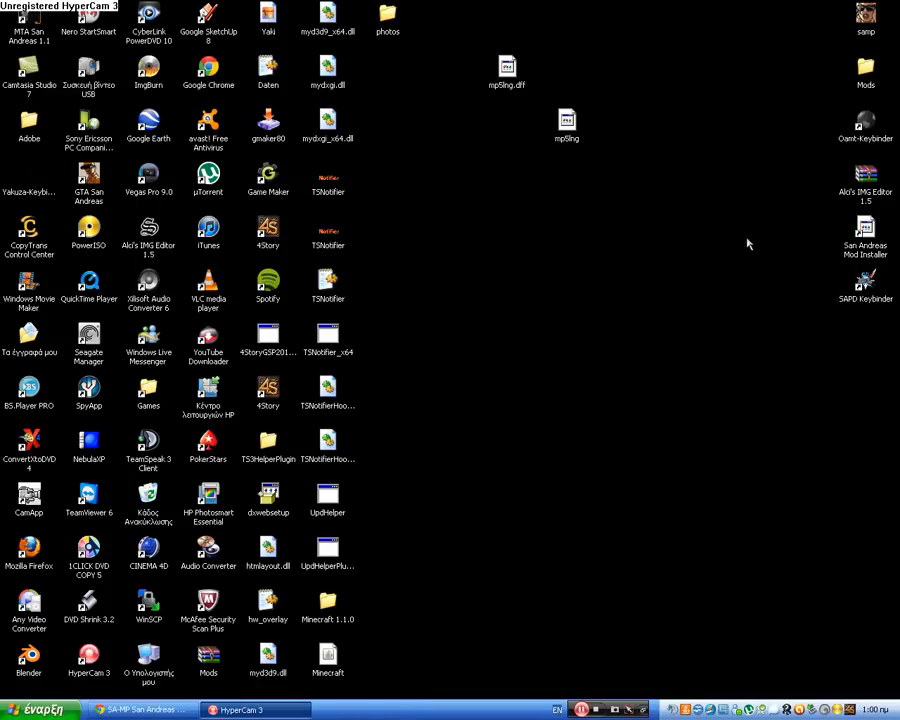
{"action": "mouse_move", "coordinate": [95, 187]}
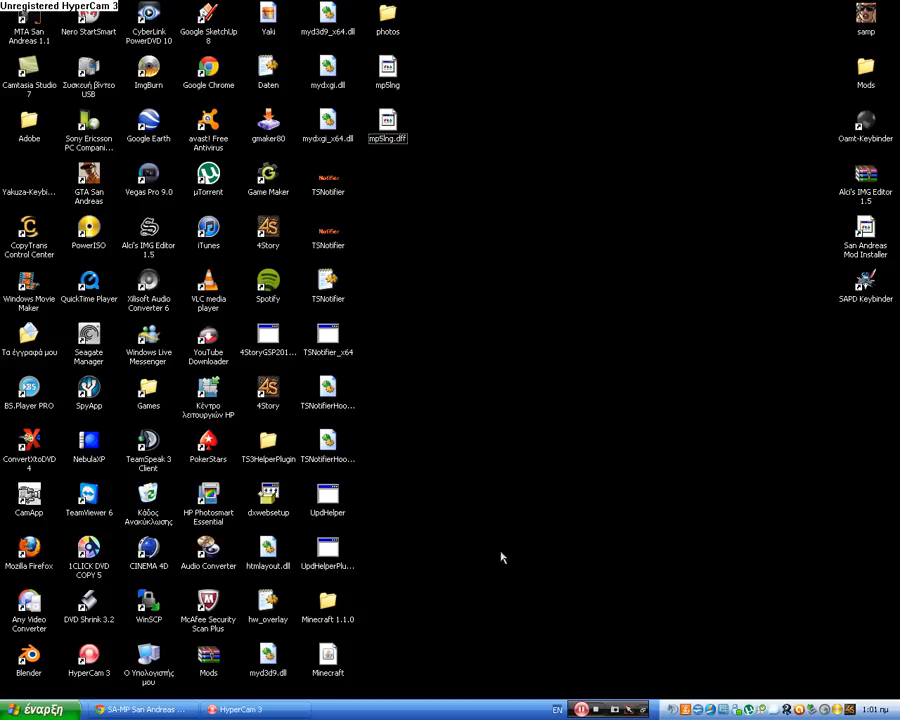
{"action": "mouse_move", "coordinate": [601, 219]}
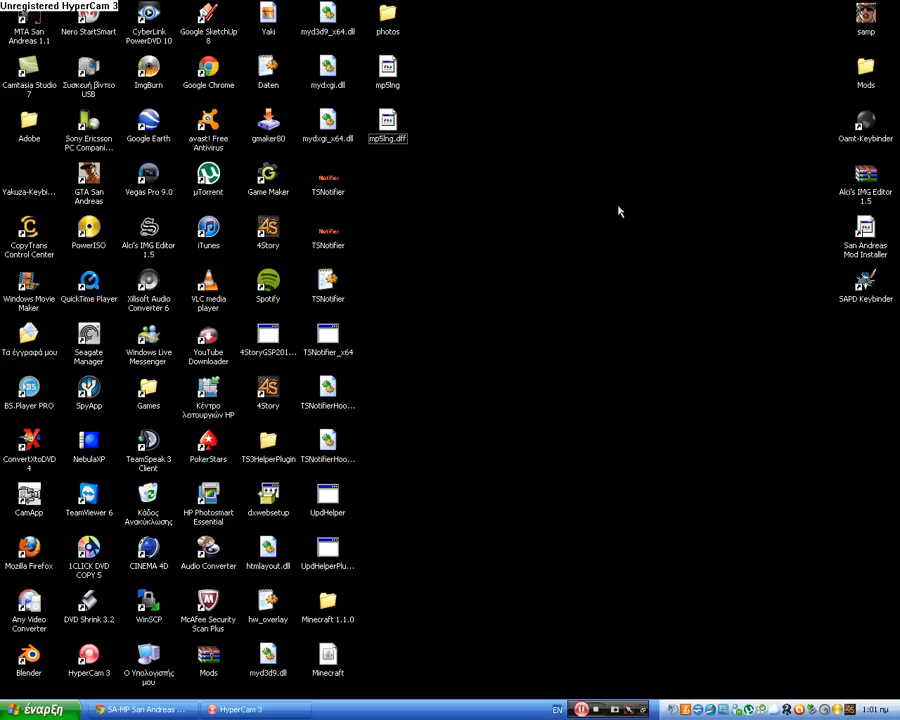
{"action": "mouse_move", "coordinate": [640, 581]}
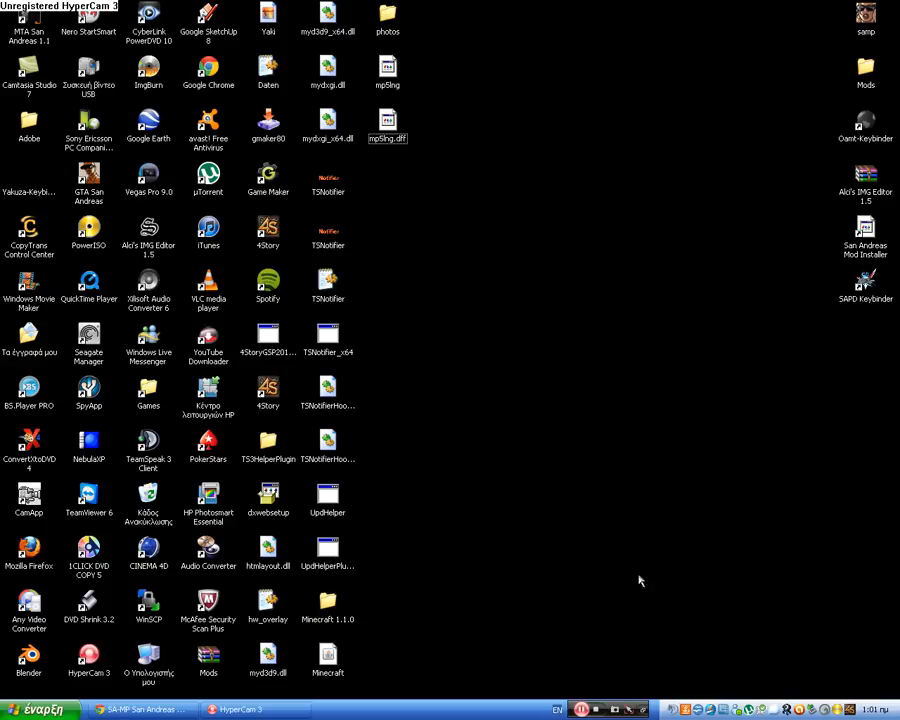
{"action": "mouse_move", "coordinate": [570, 354]}
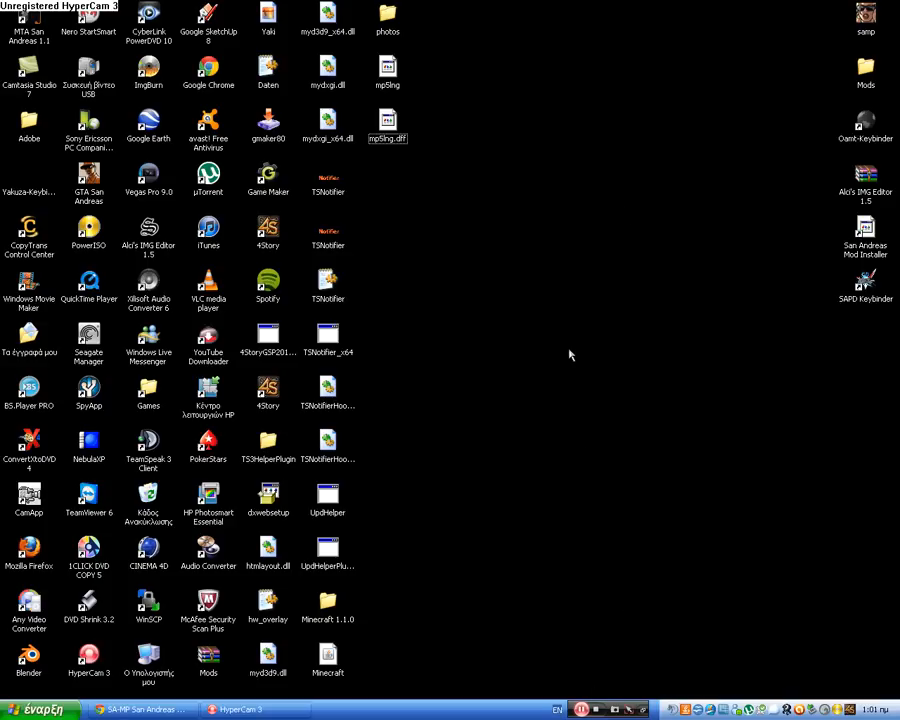
{"action": "mouse_move", "coordinate": [564, 350]}
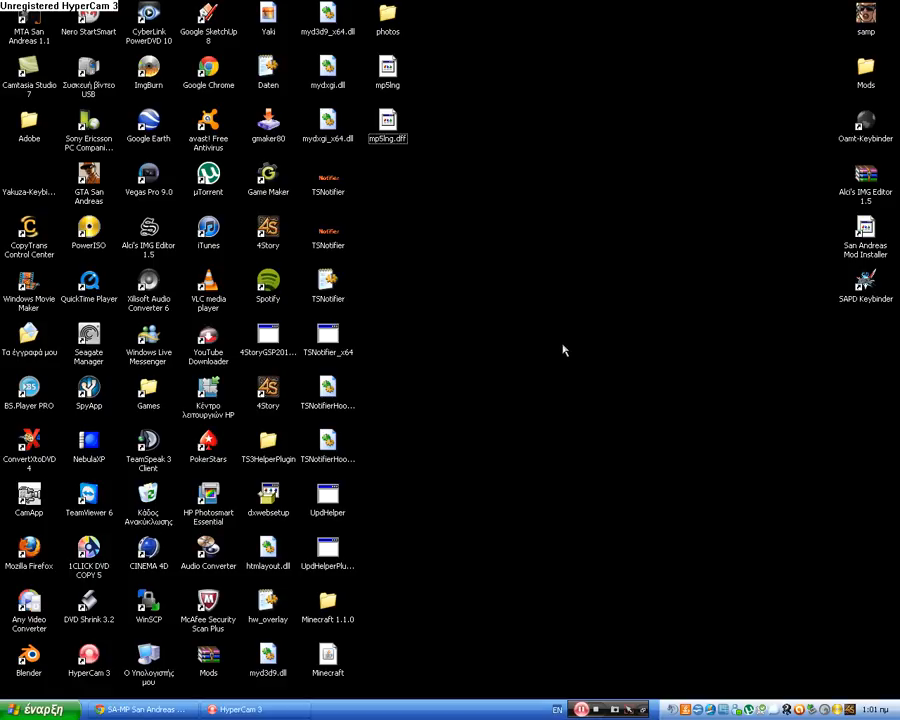
{"action": "mouse_move", "coordinate": [410, 270]}
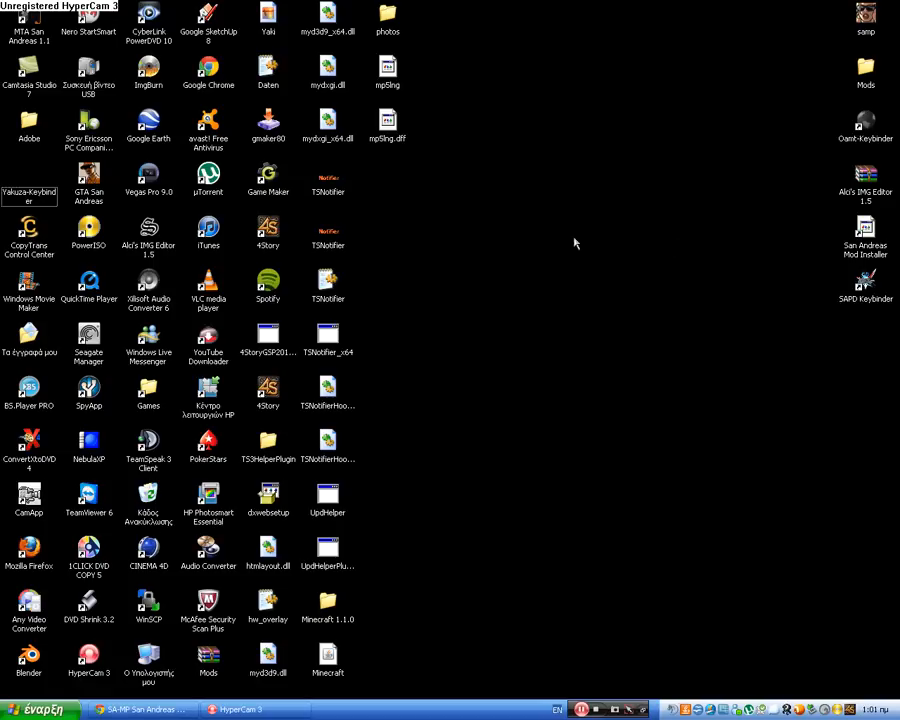
Step: Move the mp5lng and mp5lng.dff icons under the photos folder on the desktop
{"action": "left_click", "coordinate": [29, 180]}
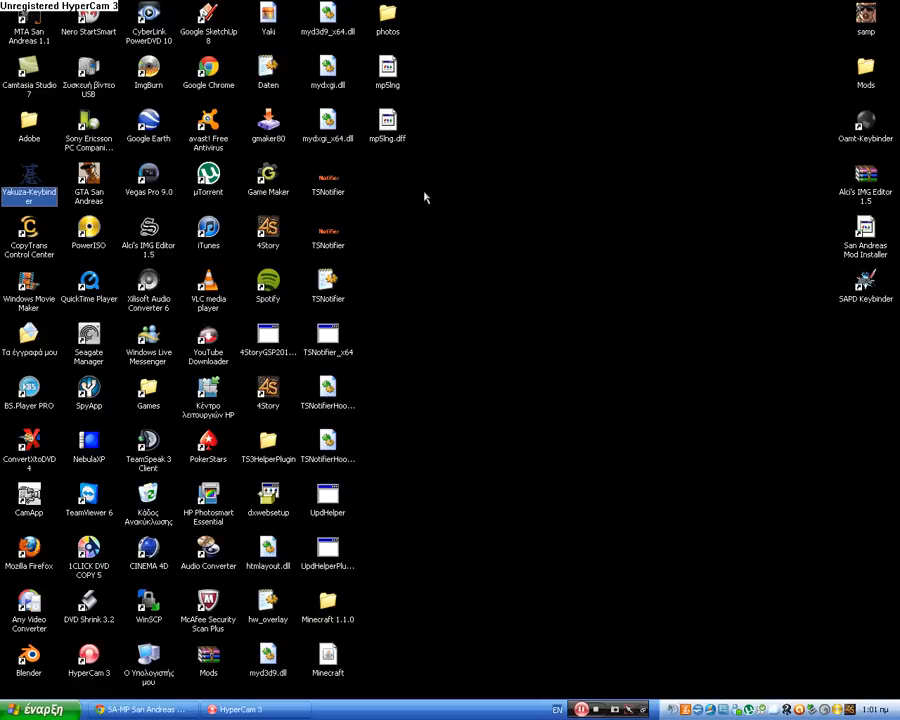
{"action": "mouse_move", "coordinate": [533, 190]}
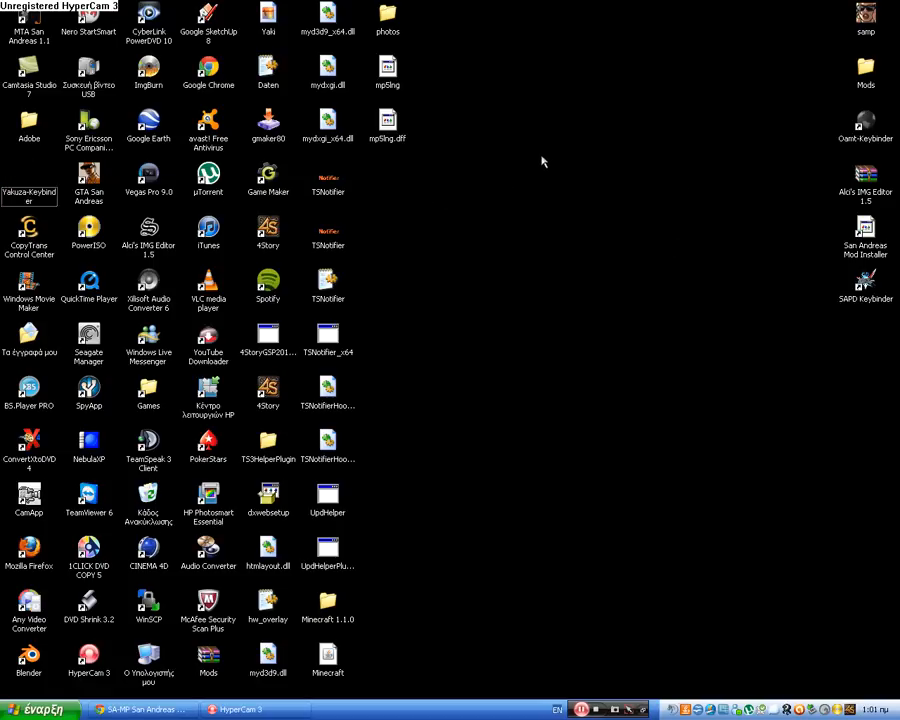
{"action": "mouse_move", "coordinate": [467, 279]}
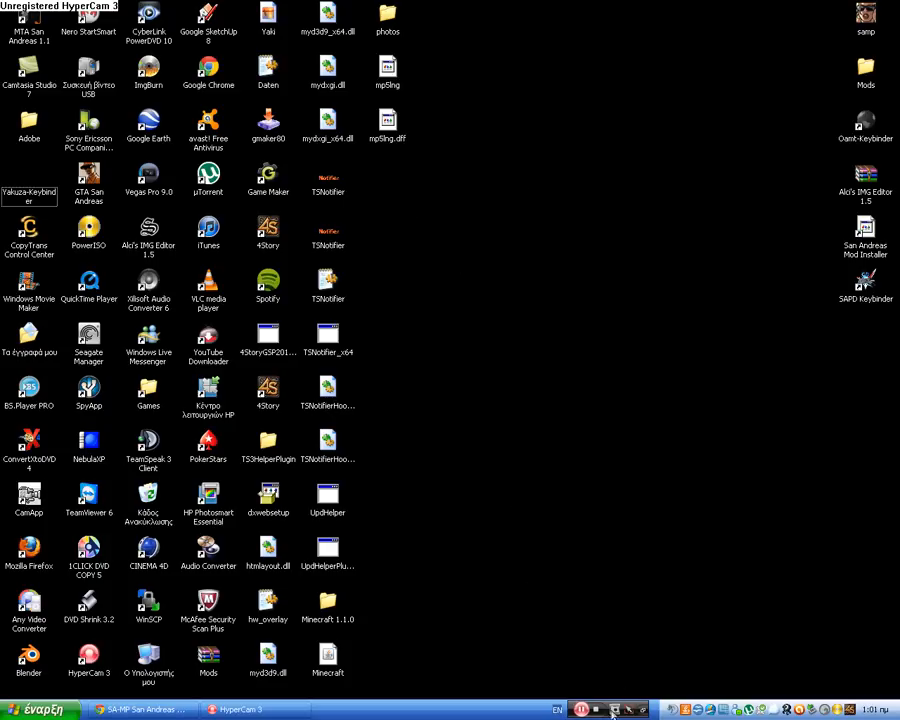
{"action": "mouse_move", "coordinate": [614, 710]}
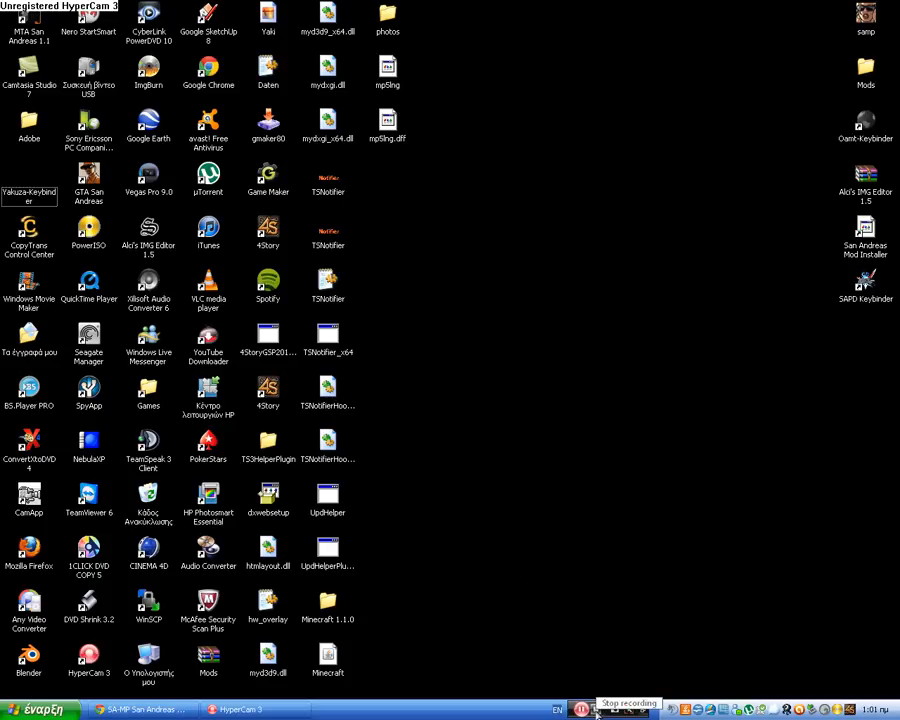